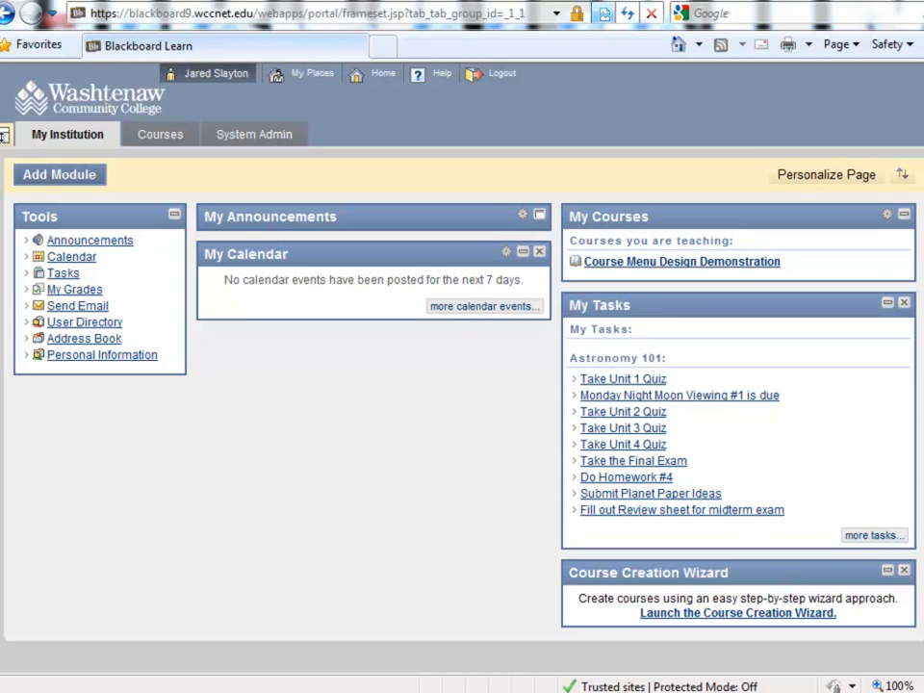
Enter the Course Menu Design Demonstration course from My Courses.
click(670, 262)
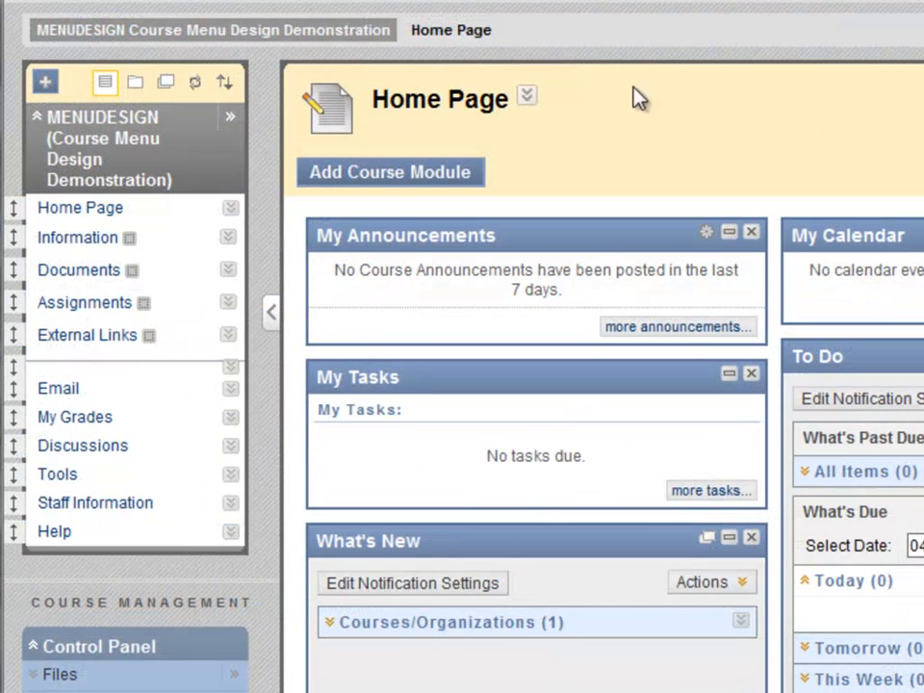
Show the course menu's Add Menu Item choices via the plus button.
click(48, 79)
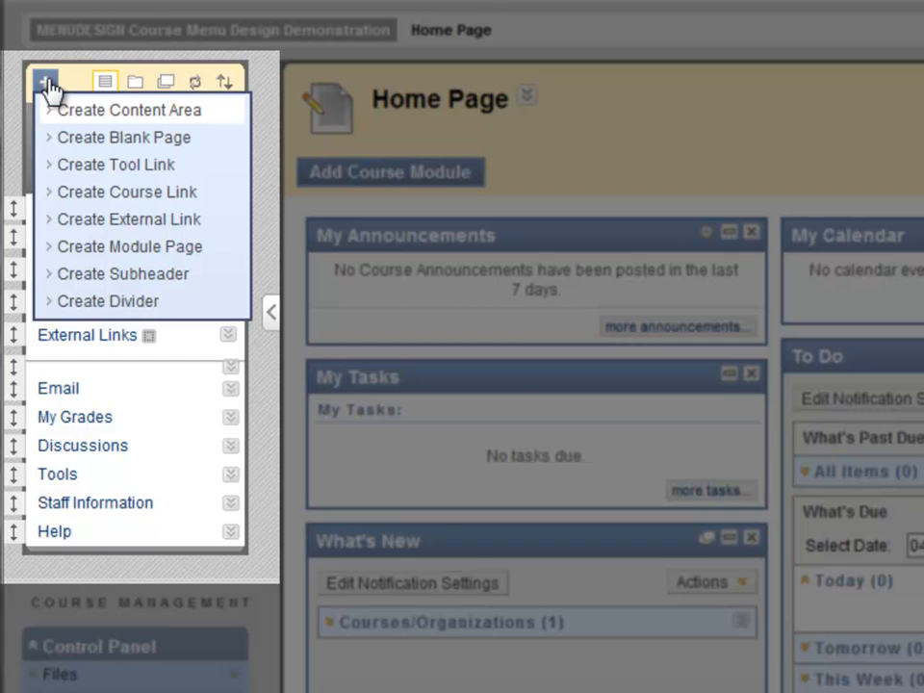
mouse_move(73, 115)
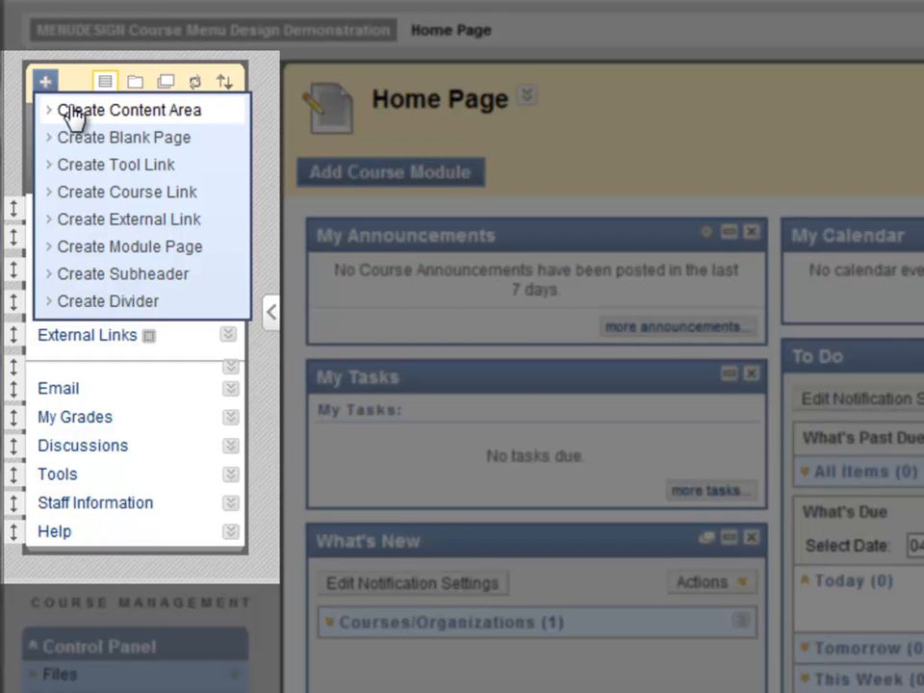
mouse_move(101, 139)
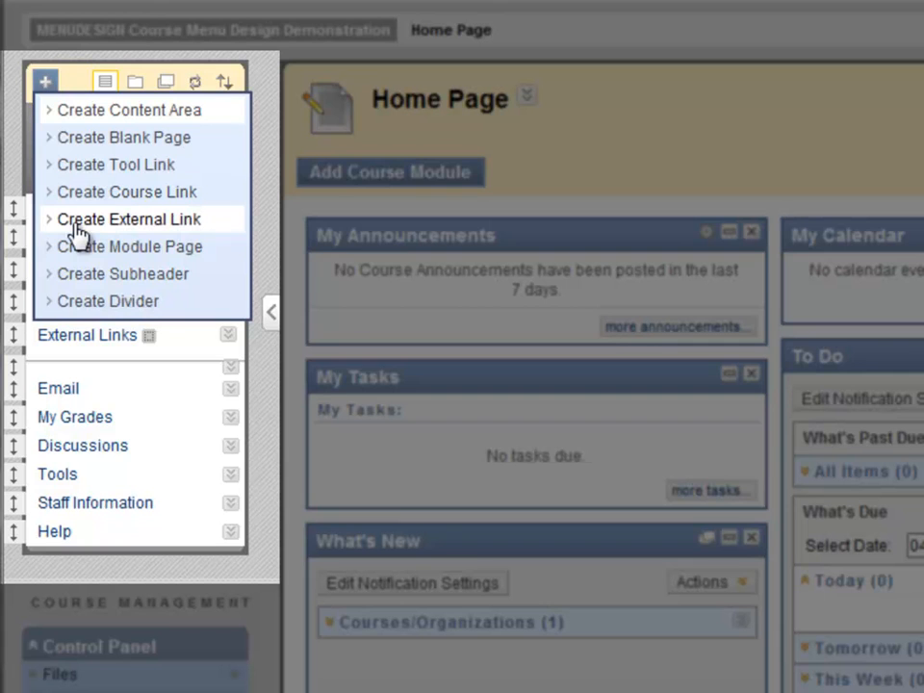
mouse_move(87, 252)
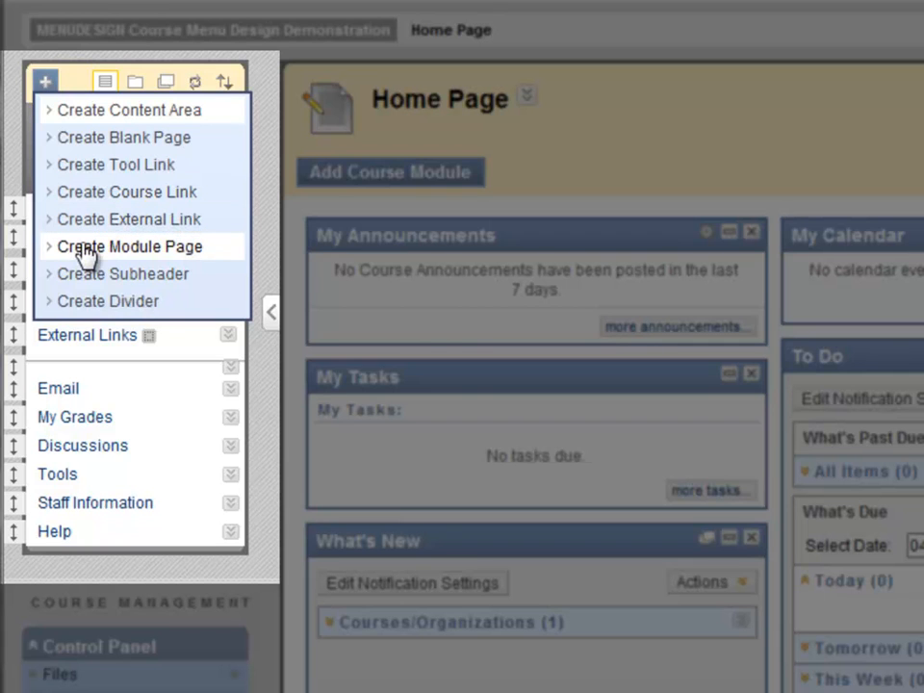
mouse_move(116, 273)
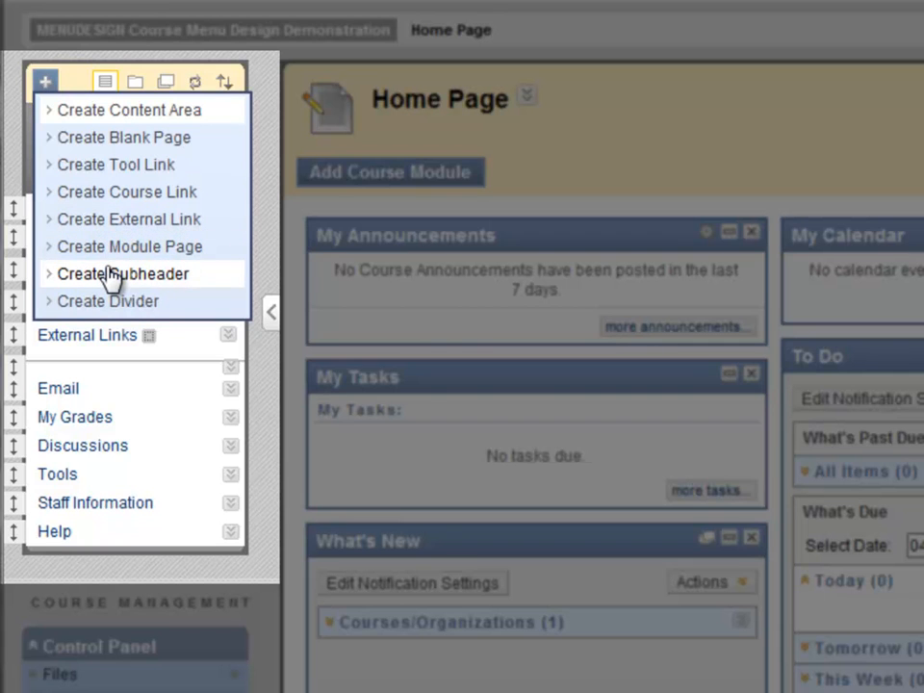
mouse_move(108, 300)
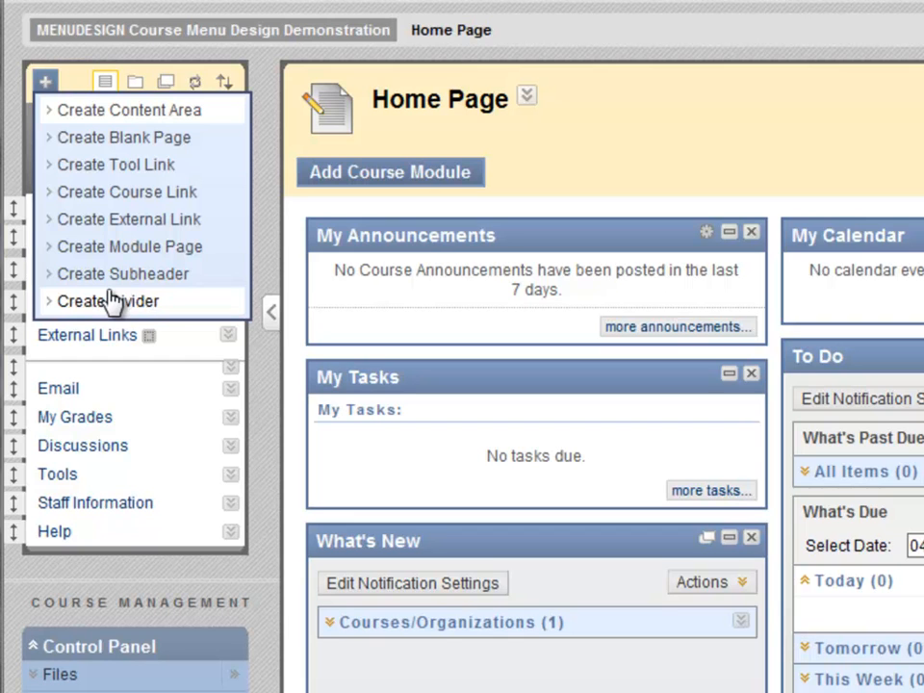
mouse_move(100, 150)
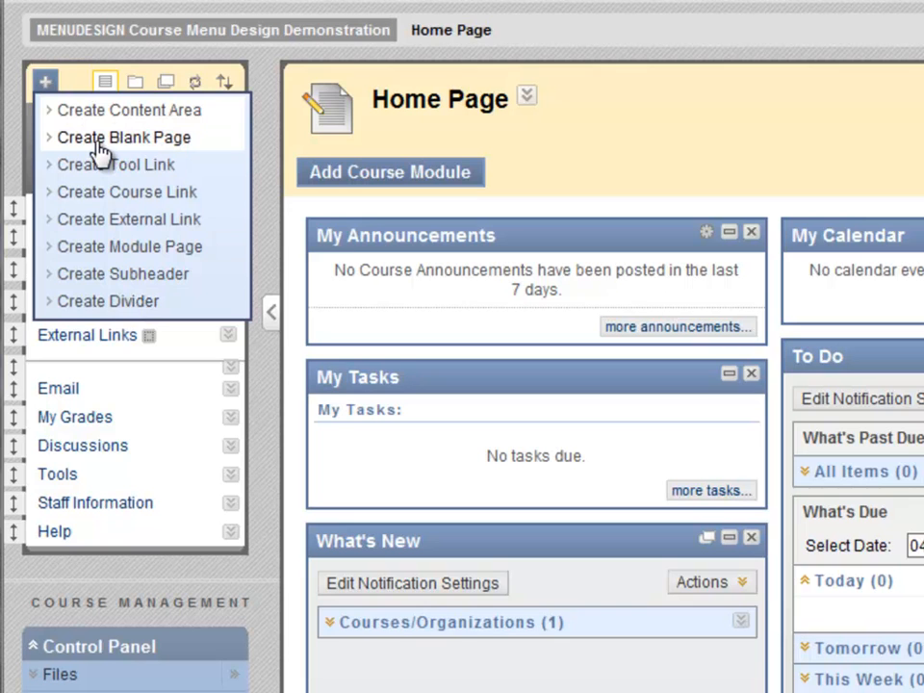
Create a blank page named Page on the course menu.
click(123, 137)
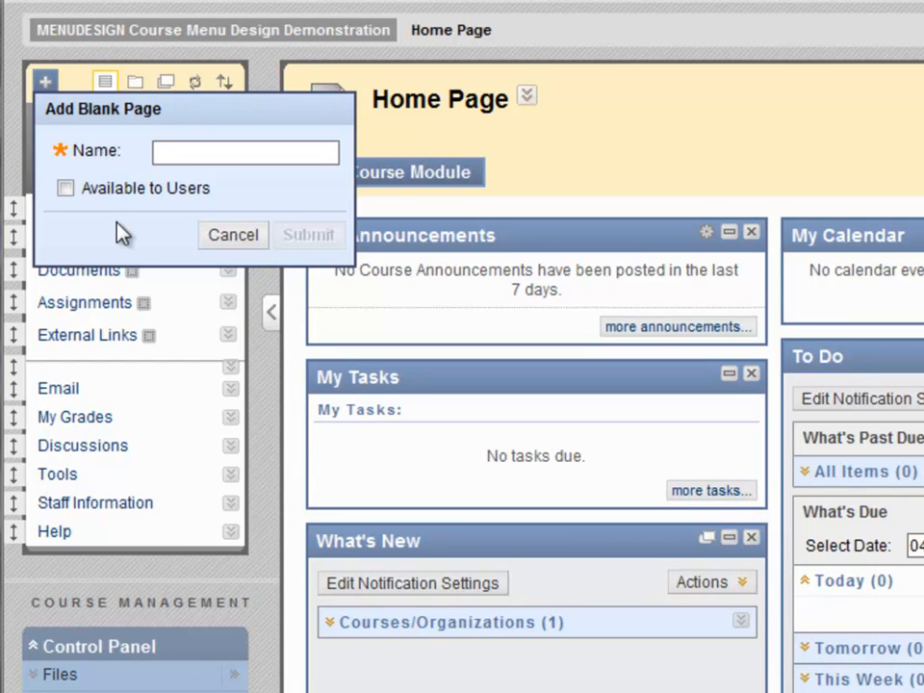
click(244, 150)
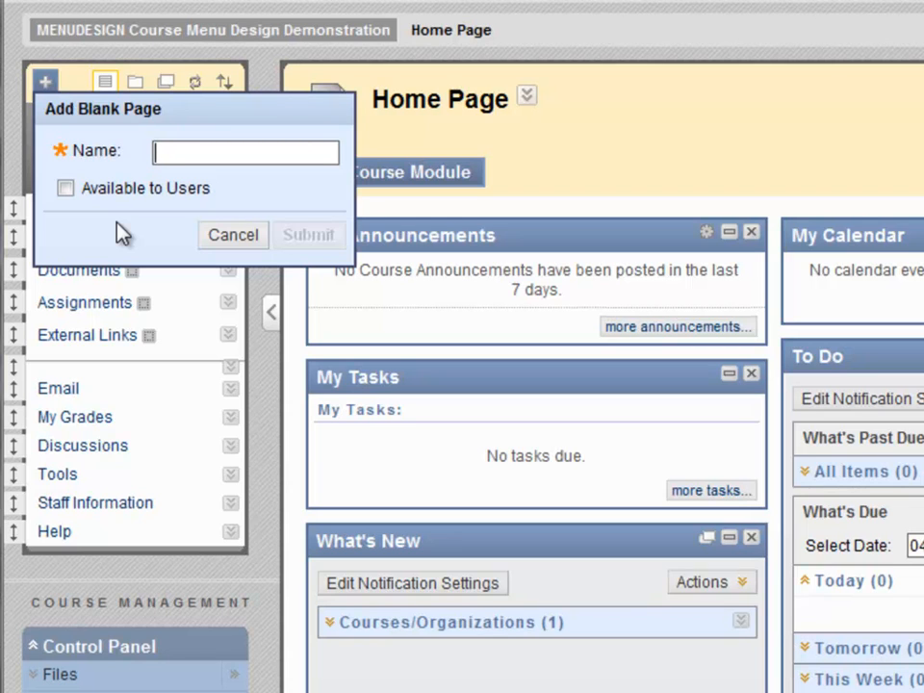
text(Page)
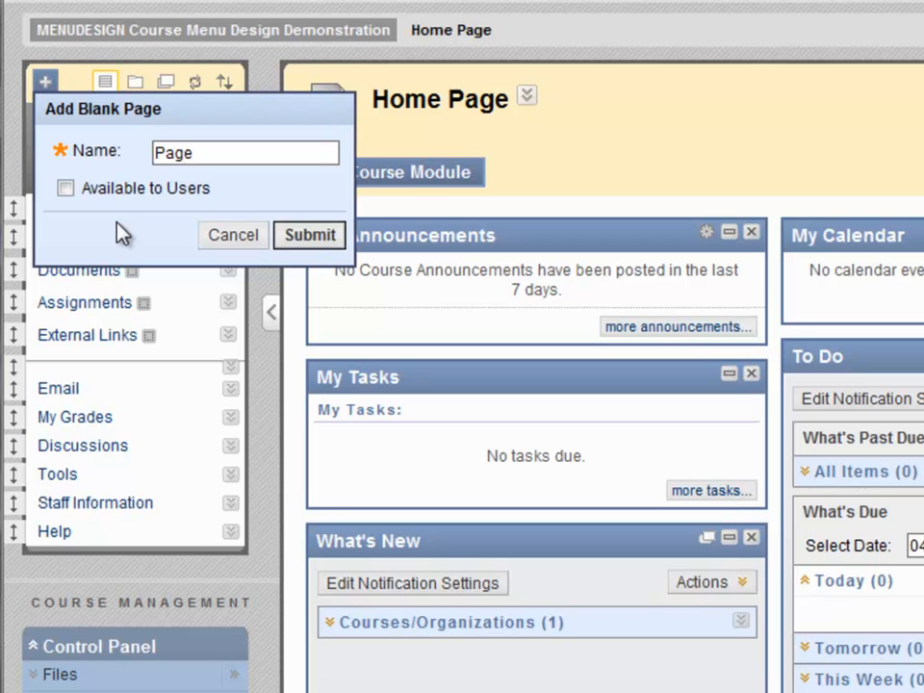
mouse_move(196, 241)
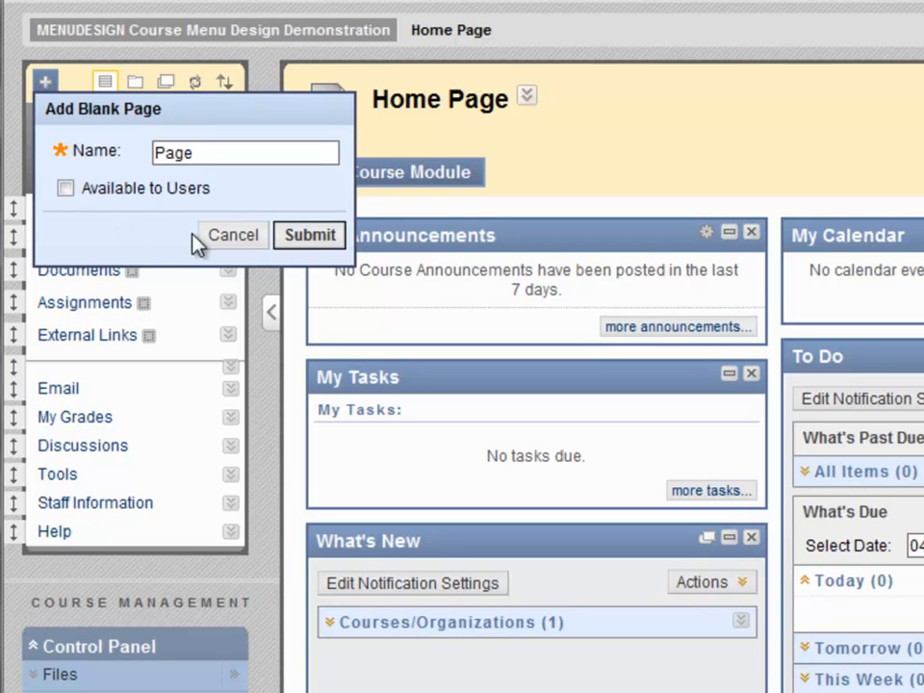
click(308, 235)
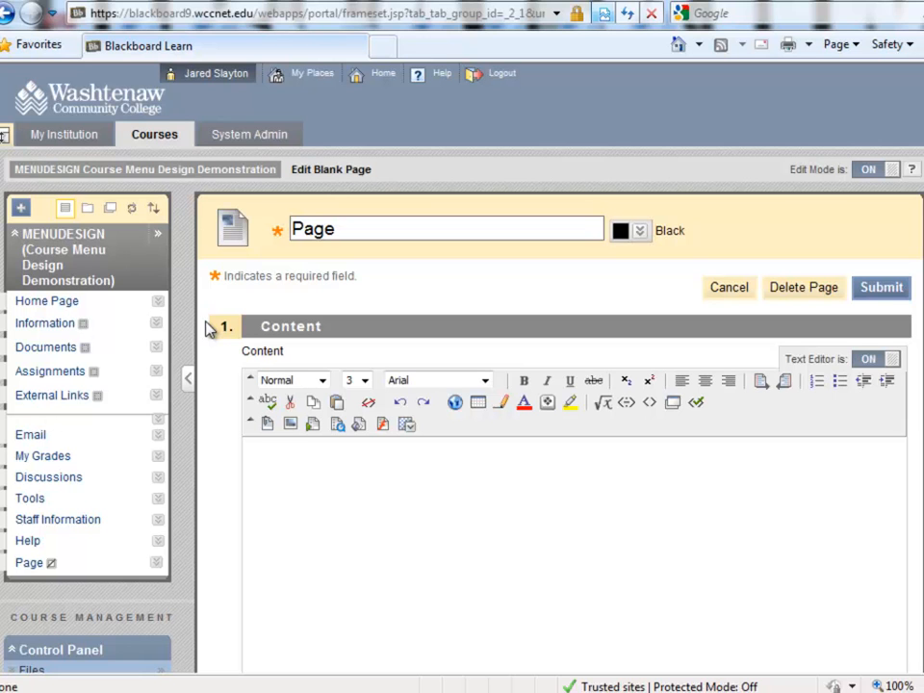
Create a module page named Modules, available to users, on the course menu.
click(19, 208)
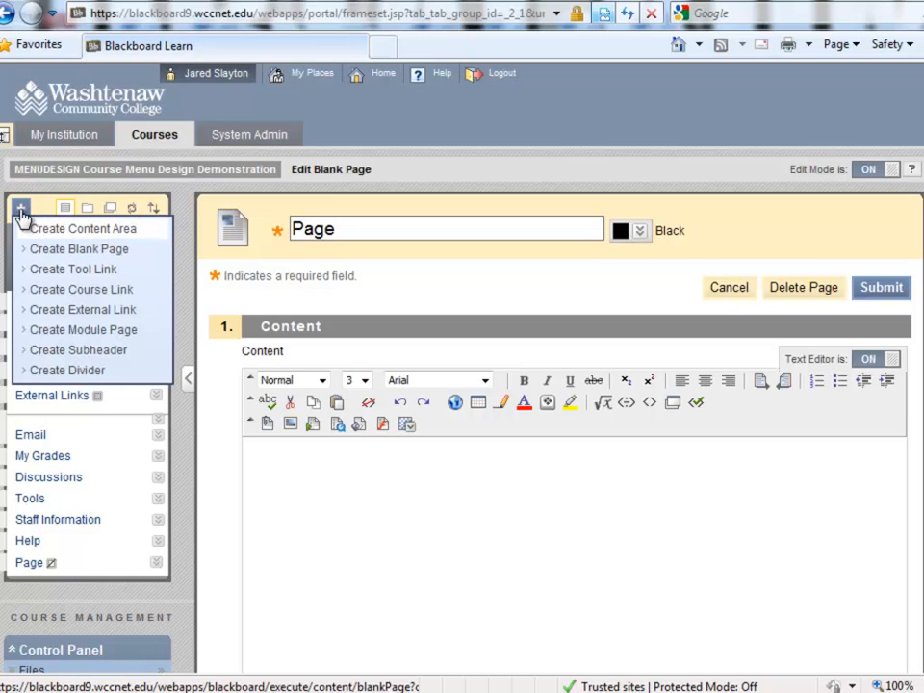
mouse_move(96, 337)
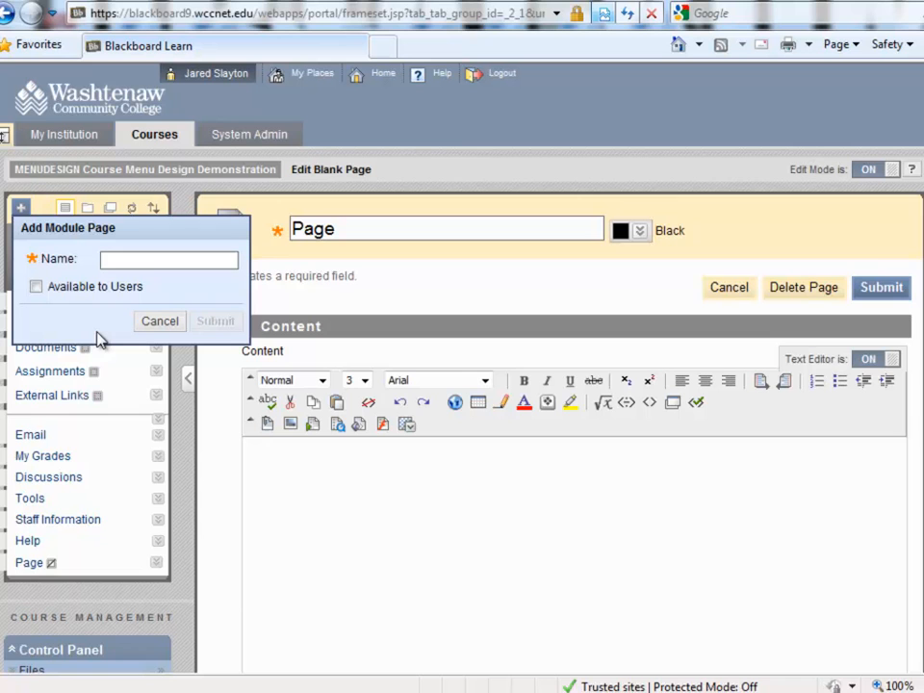
text(Modules)
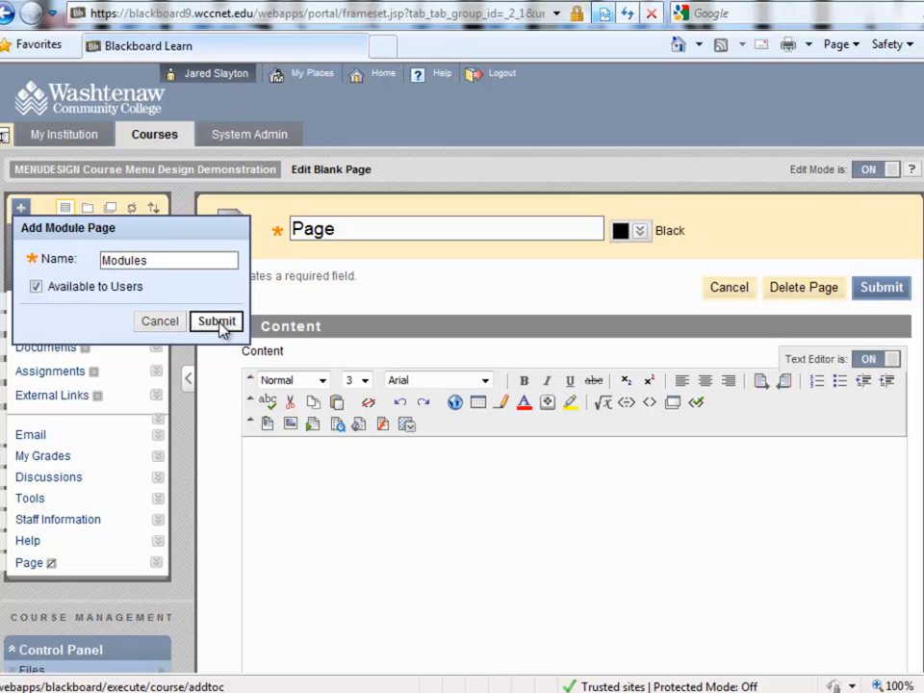
click(215, 319)
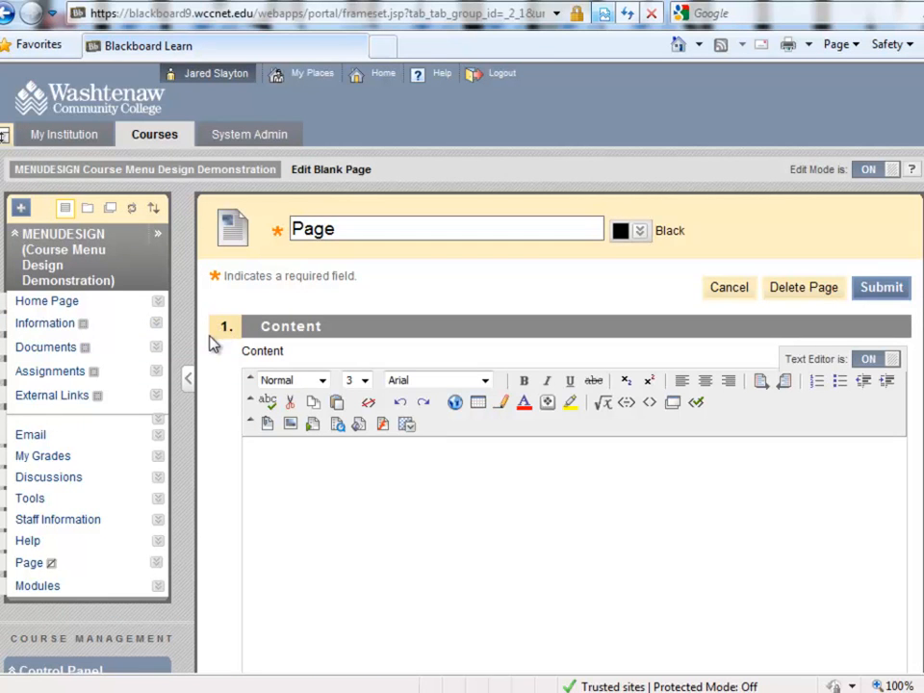
mouse_move(203, 464)
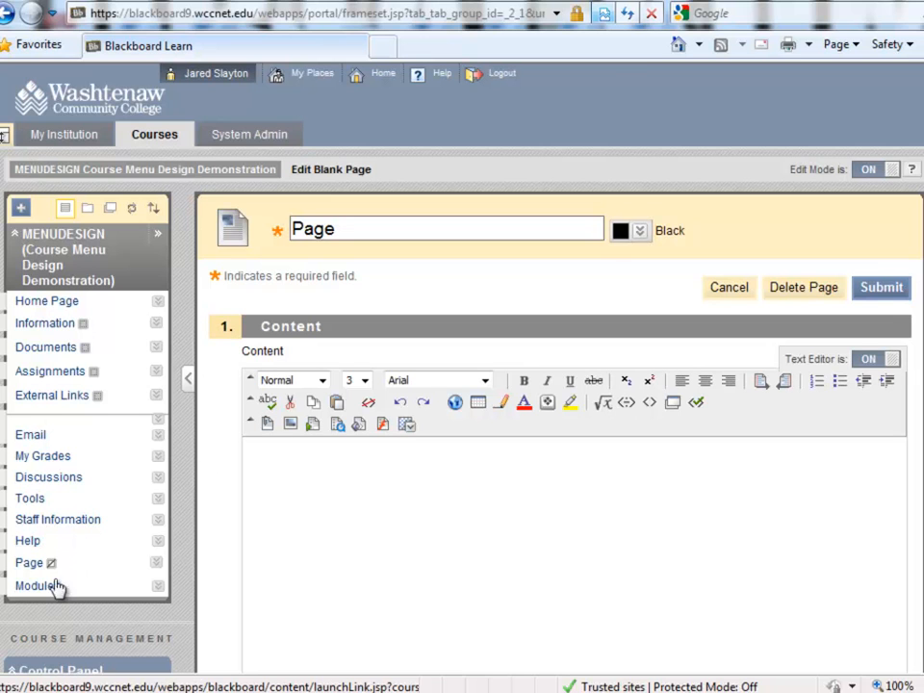
View the new, still empty Modules page from the course menu.
click(35, 586)
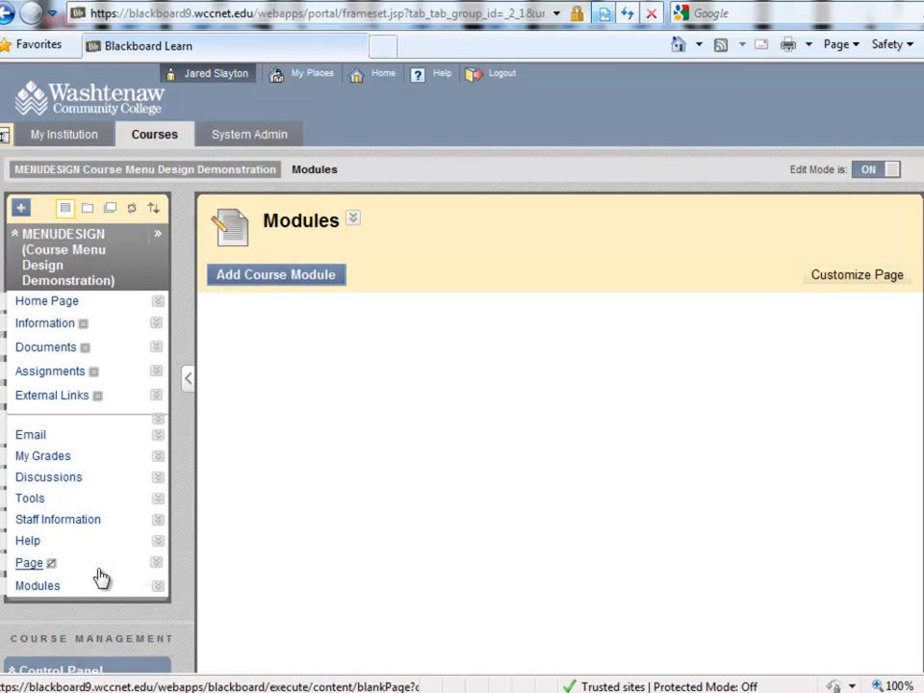
mouse_move(229, 528)
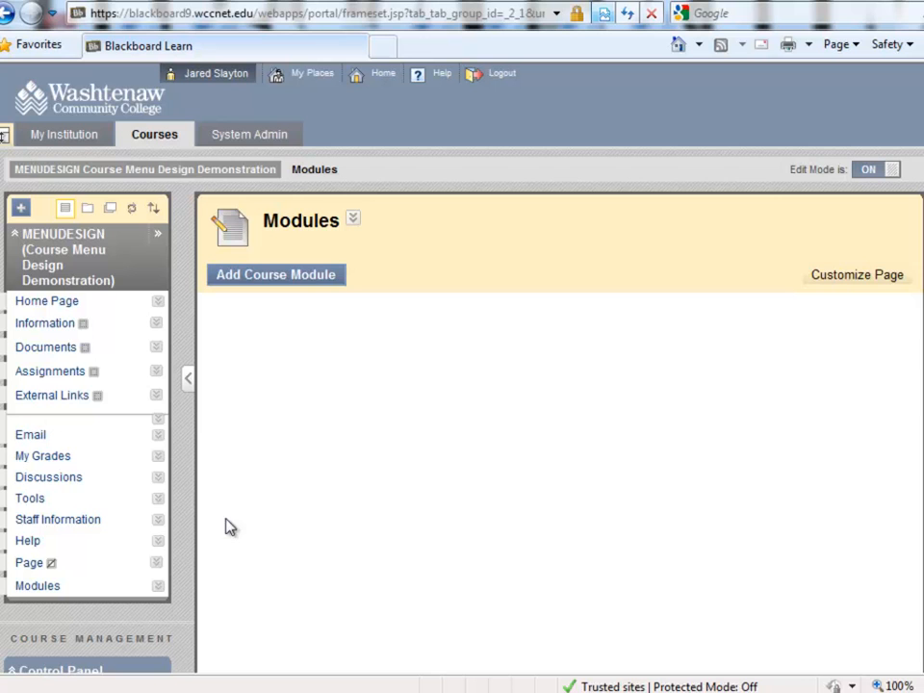
Add the My Announcements, Needs Attention, To Do and What's New modules to the Modules page.
click(277, 274)
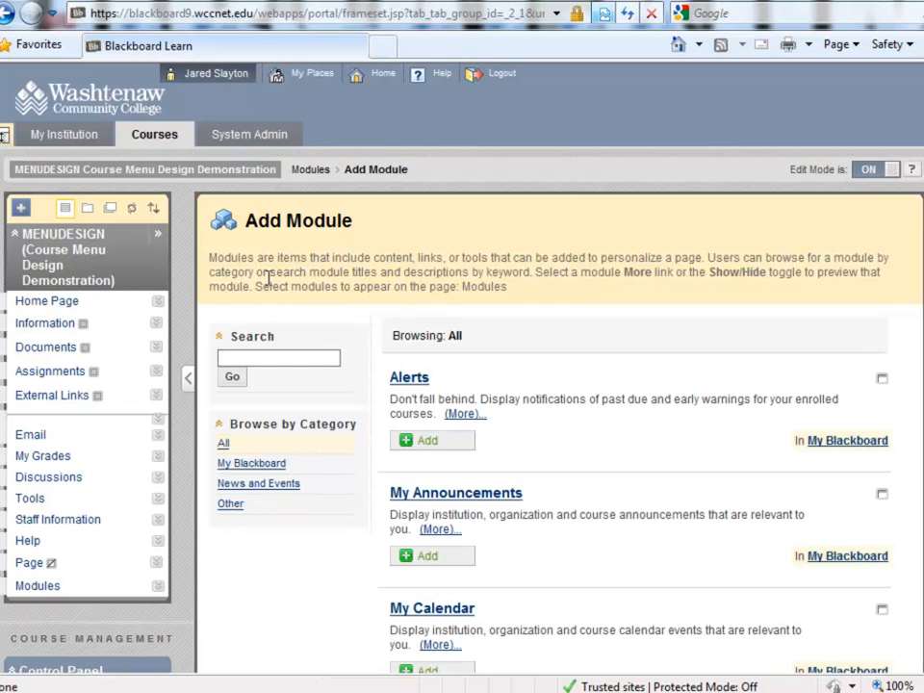
mouse_move(274, 279)
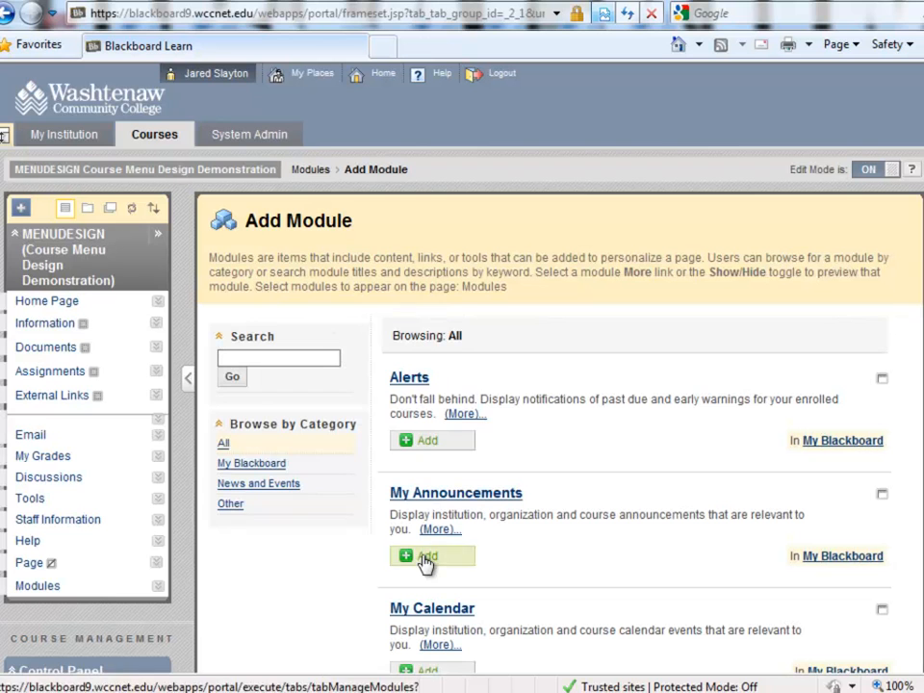
click(431, 555)
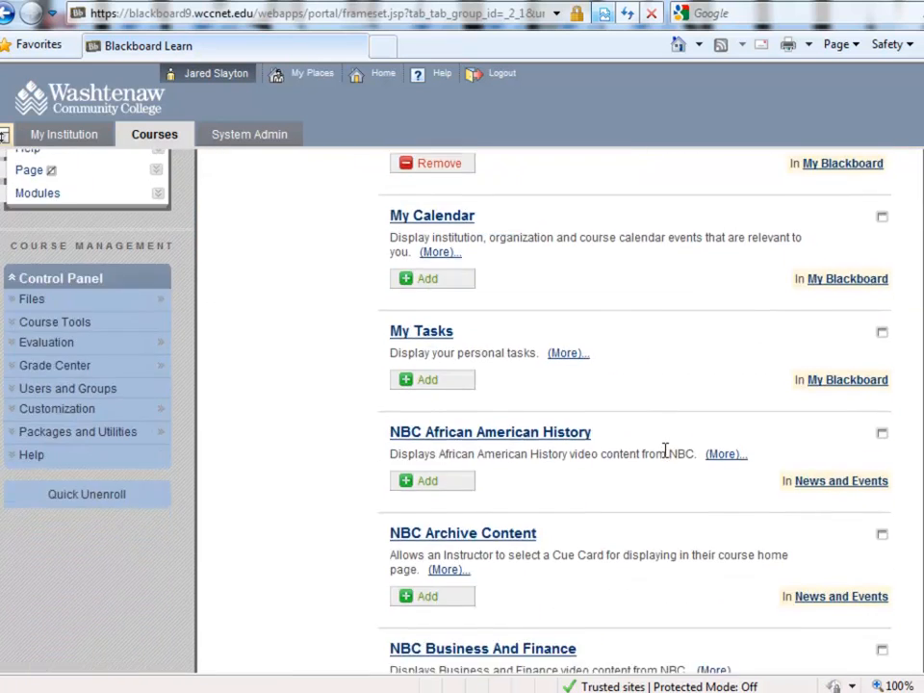
scroll(down, 3)
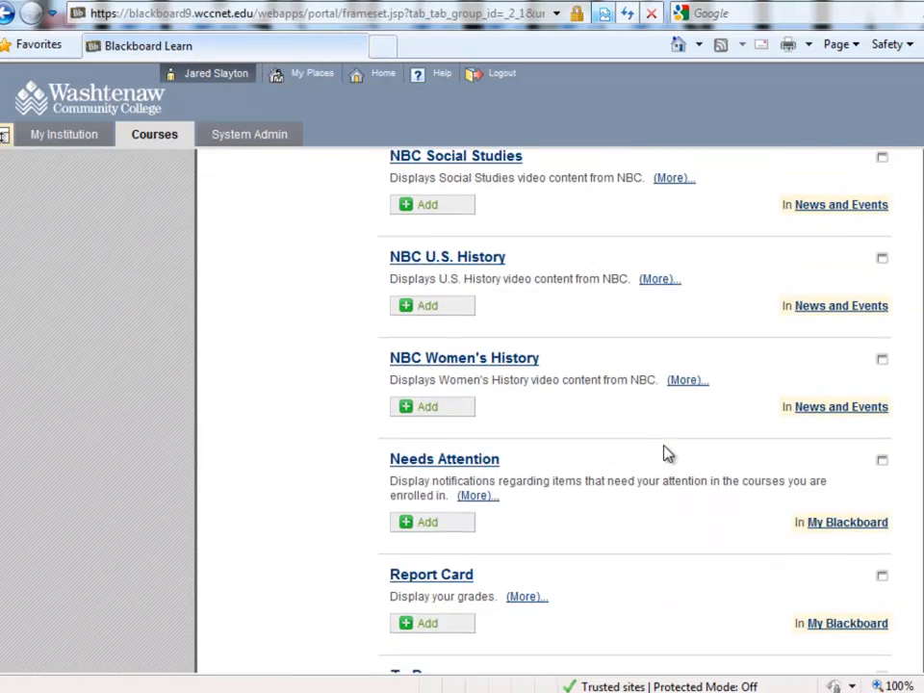
scroll(down, 3)
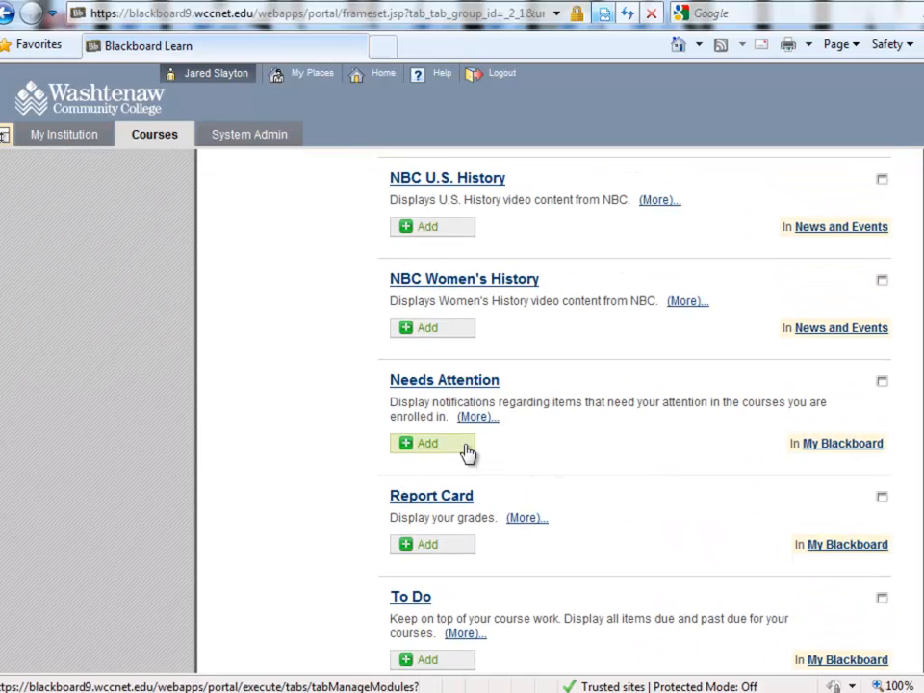
click(429, 443)
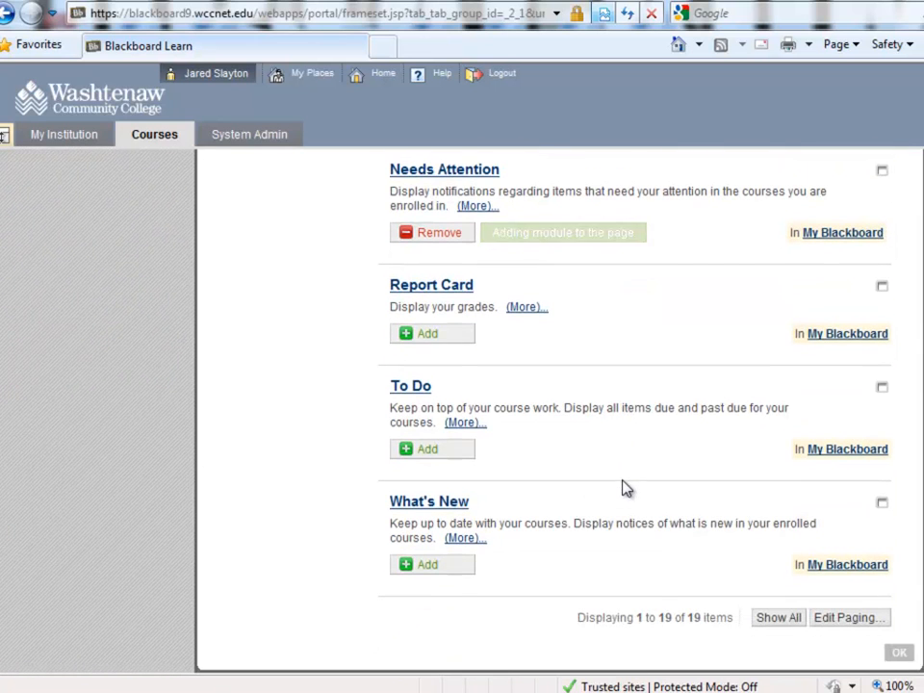
click(431, 449)
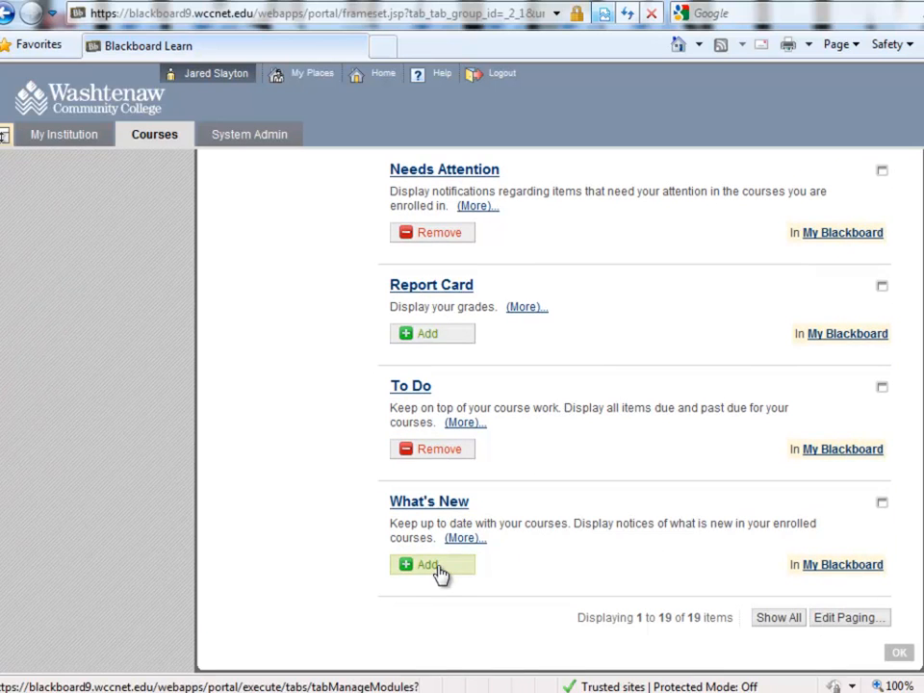
click(431, 564)
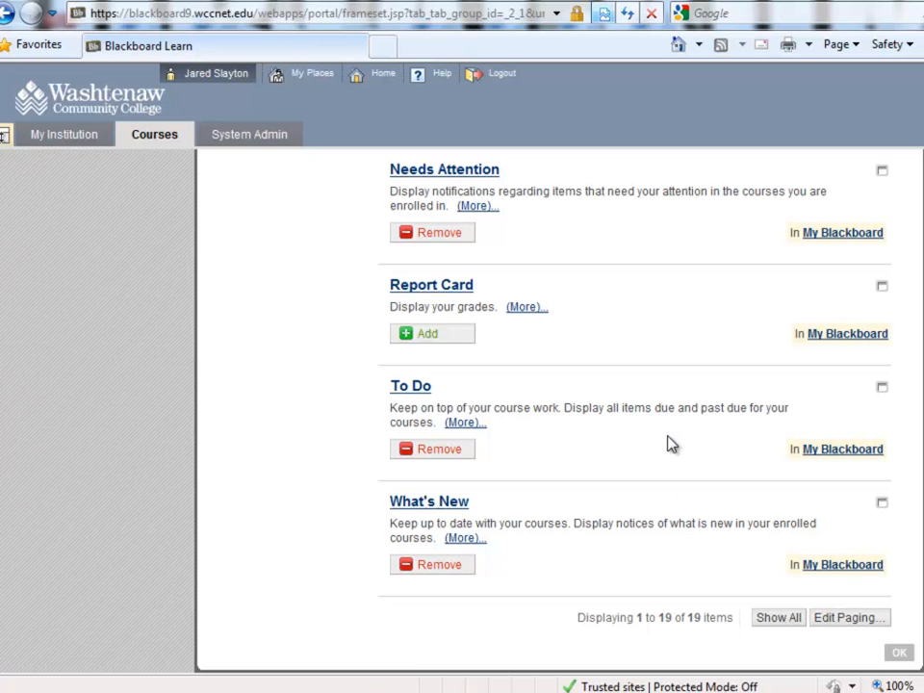
mouse_move(824, 563)
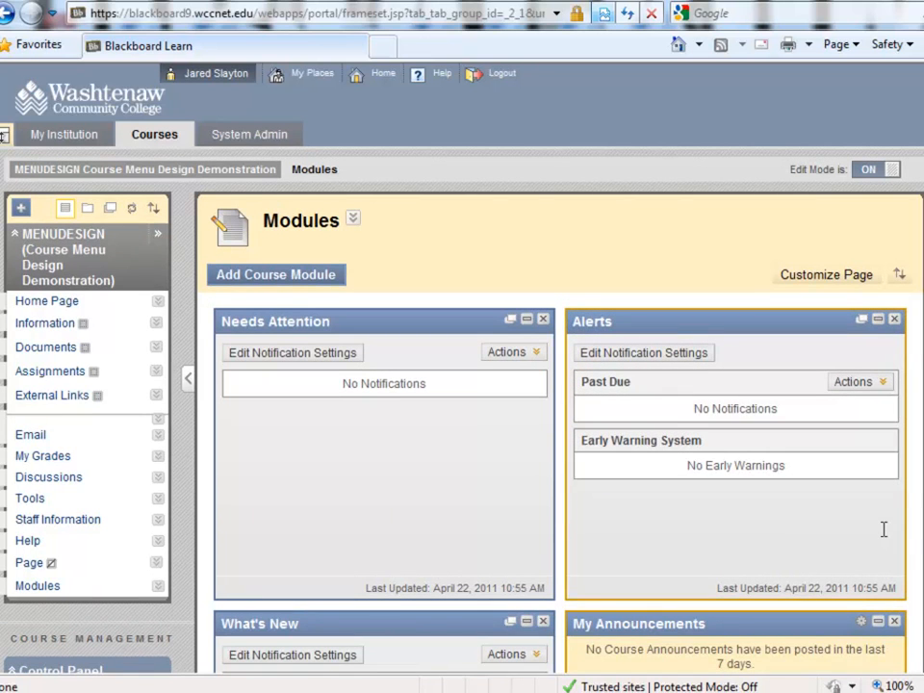
Bring up the Add Menu Item choices again from the plus button.
click(19, 208)
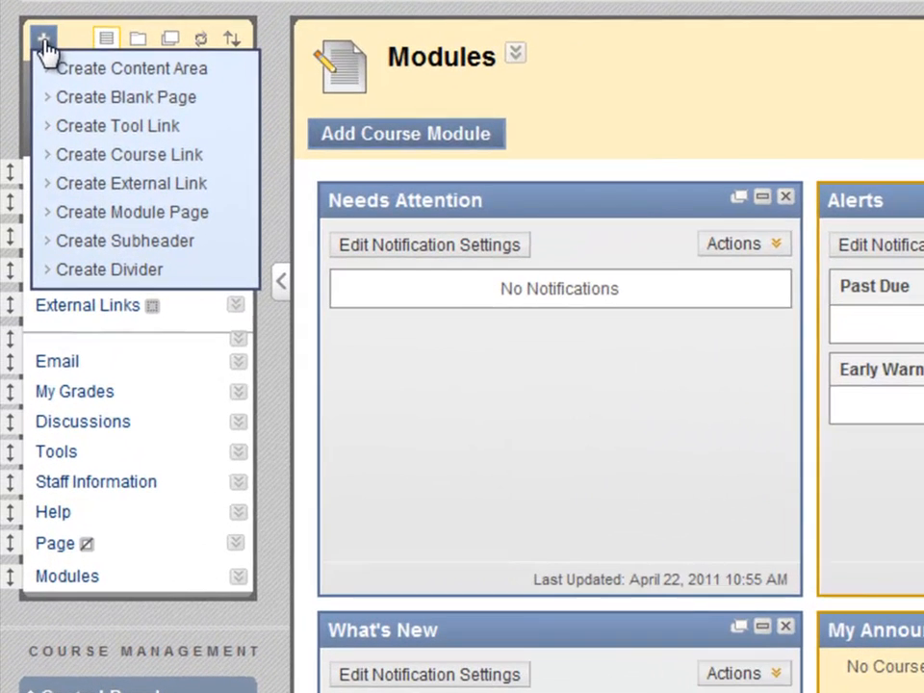
mouse_move(126, 241)
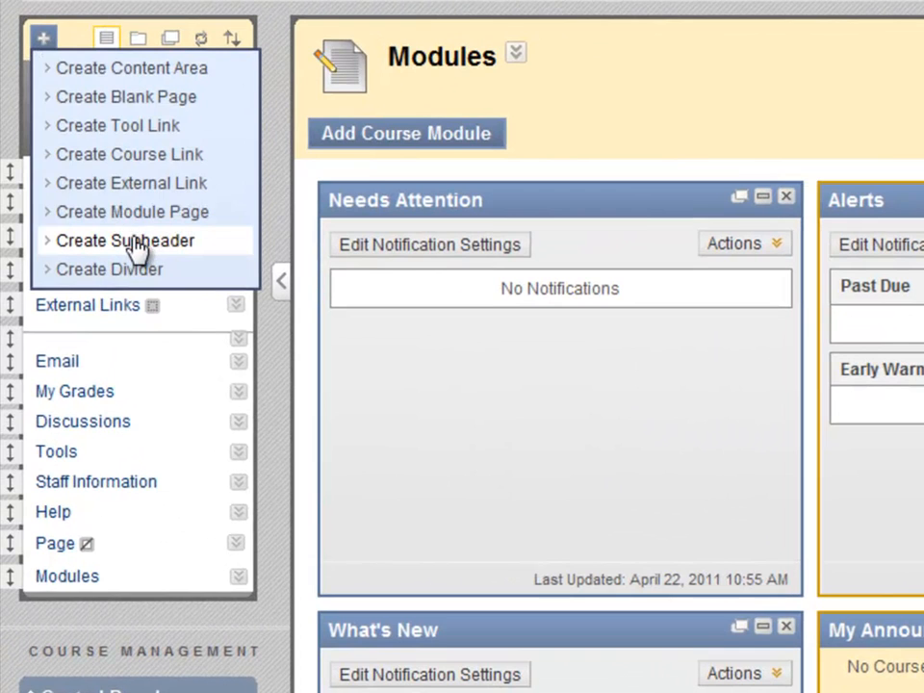
Add a Units subheader to the course menu and begin a new content area.
click(123, 239)
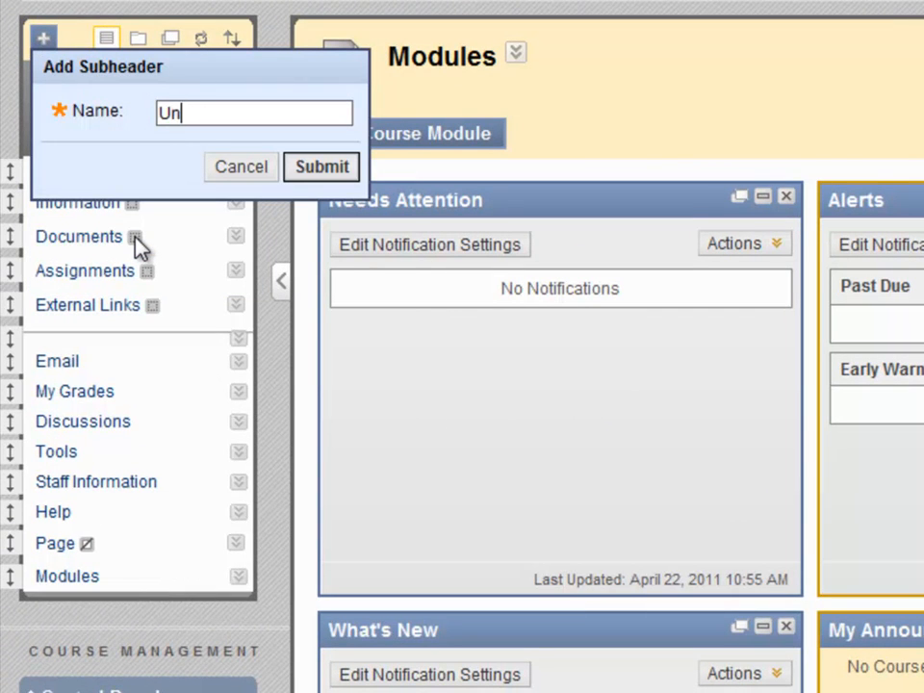
click(321, 166)
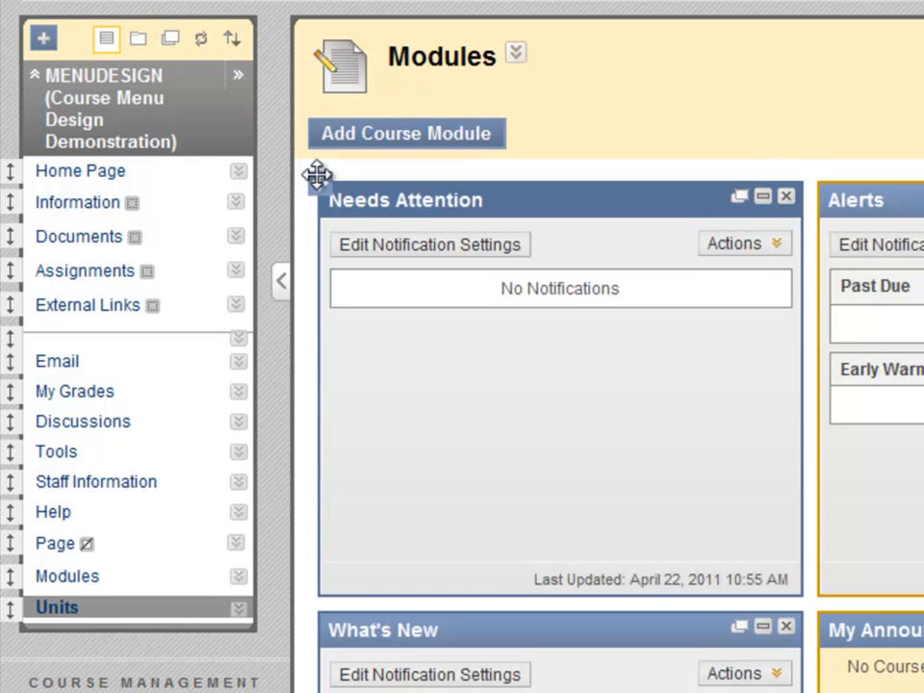
mouse_move(248, 154)
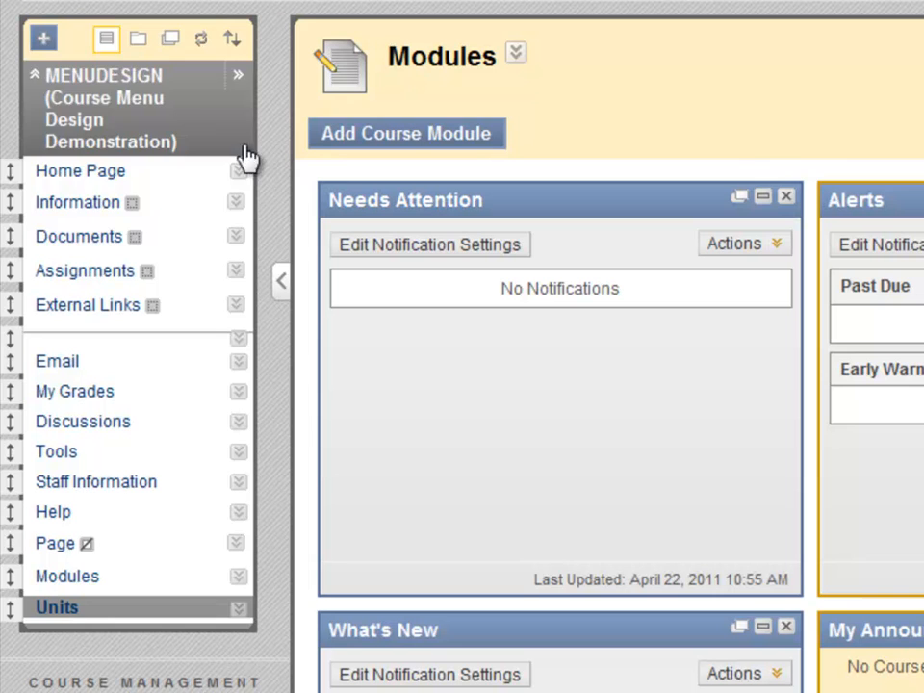
click(43, 39)
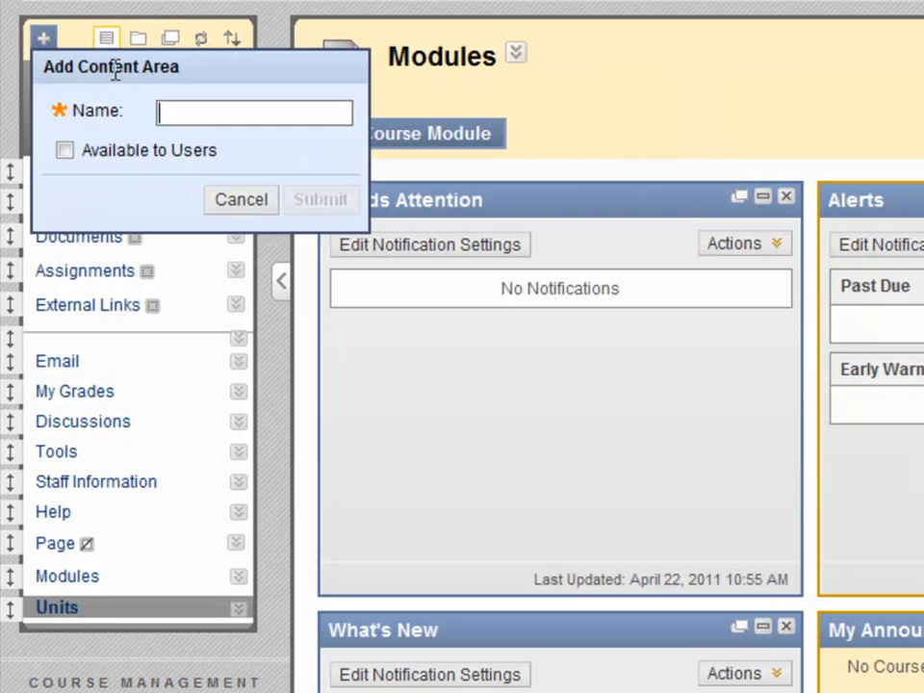
Create Unit 1 and Unit 2 content areas, Unit 2 available to users.
text(Unit 1)
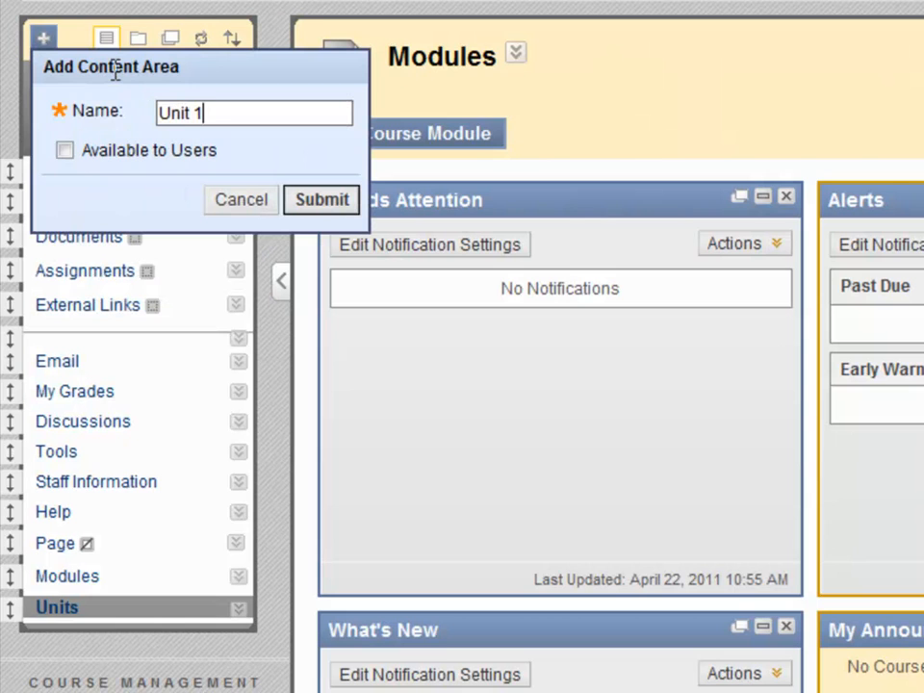
click(64, 151)
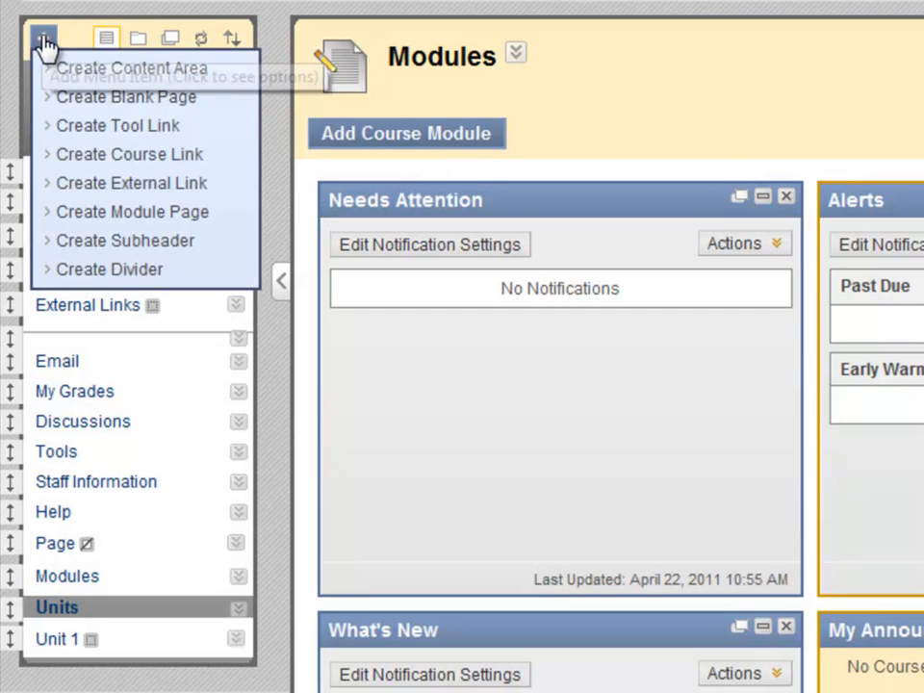
click(130, 65)
text(Unit)
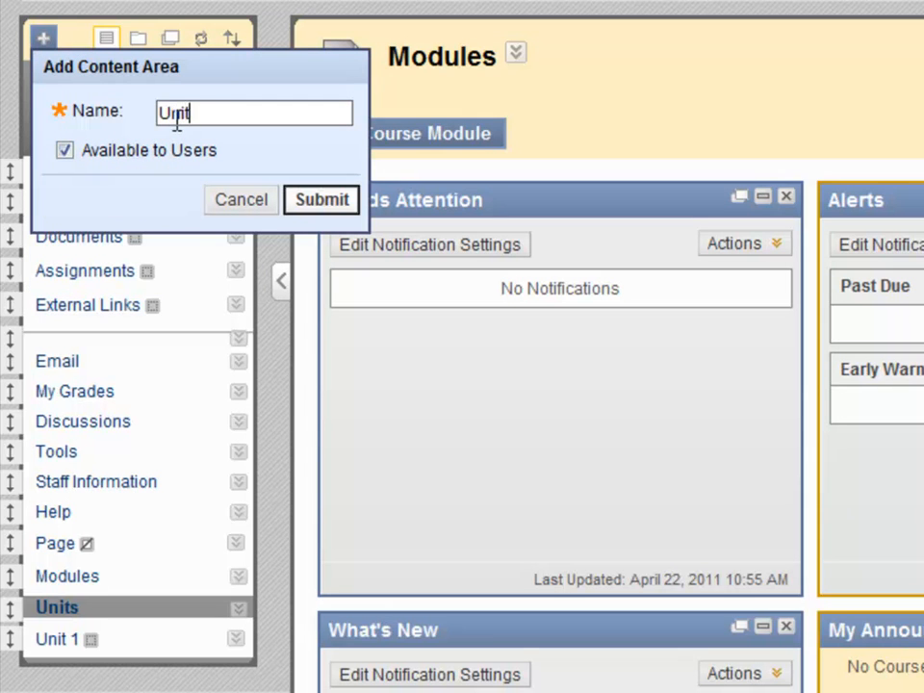
click(319, 198)
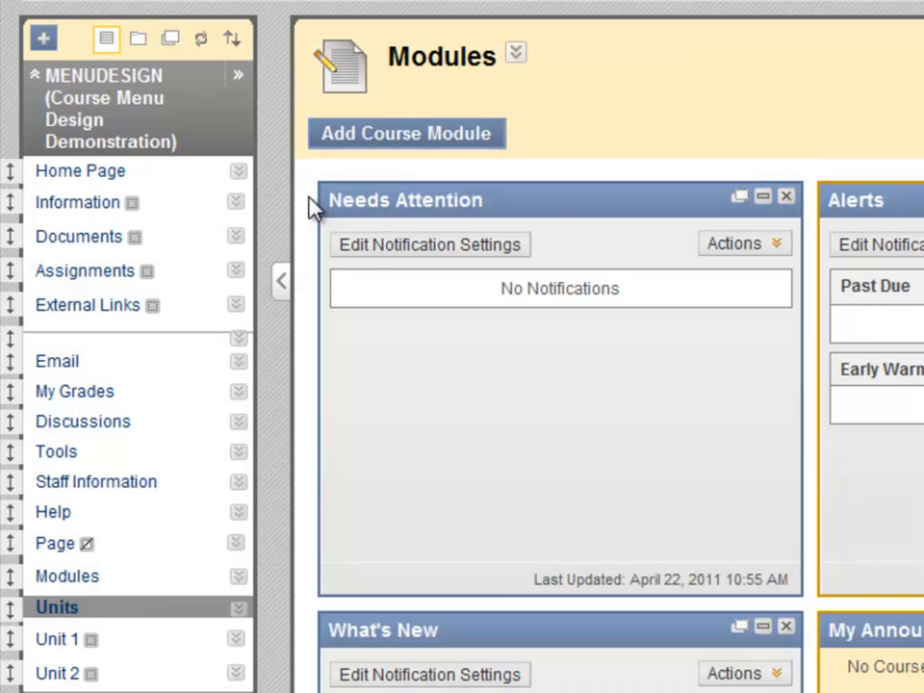
Add a Toolbox subheader below Unit 2 on the course menu.
click(45, 35)
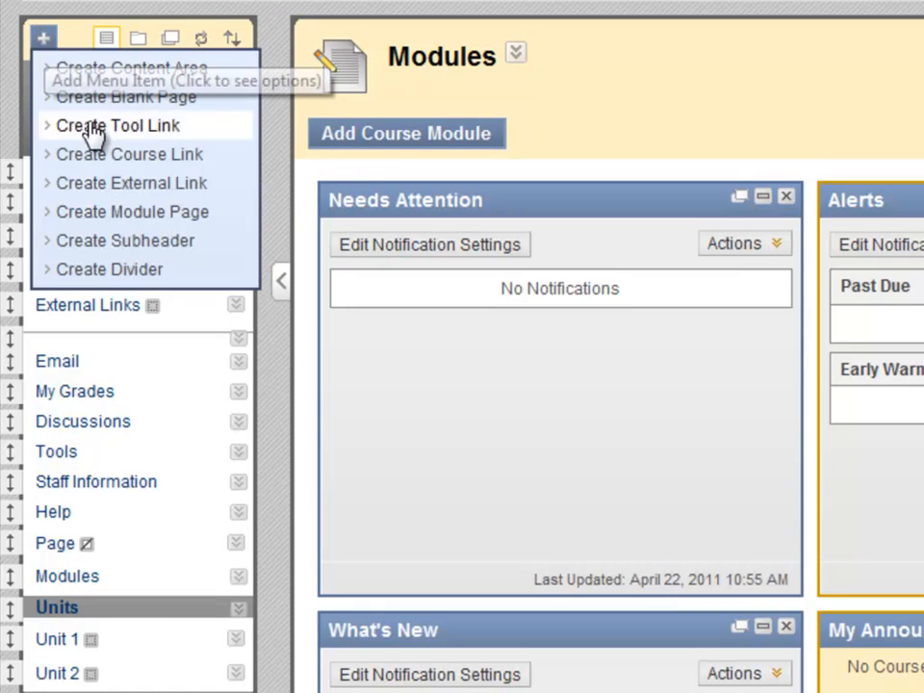
click(127, 241)
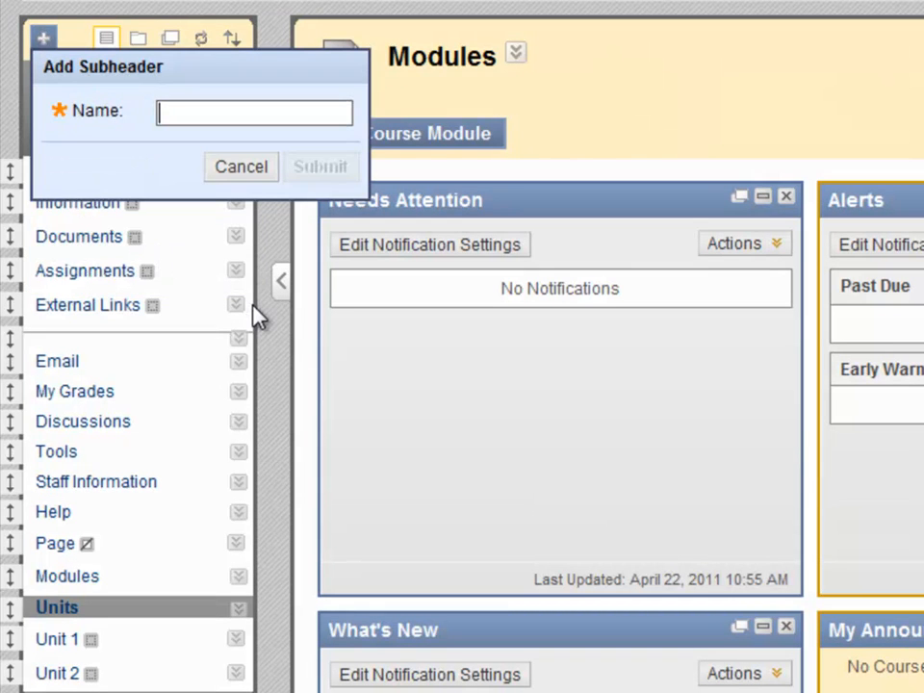
text(Toolbo)
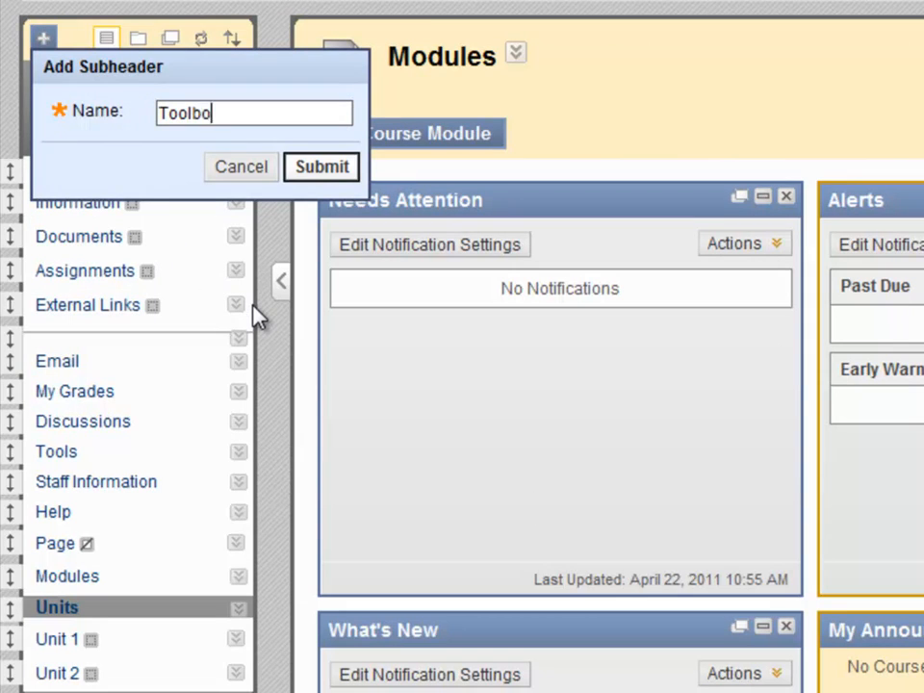
click(321, 166)
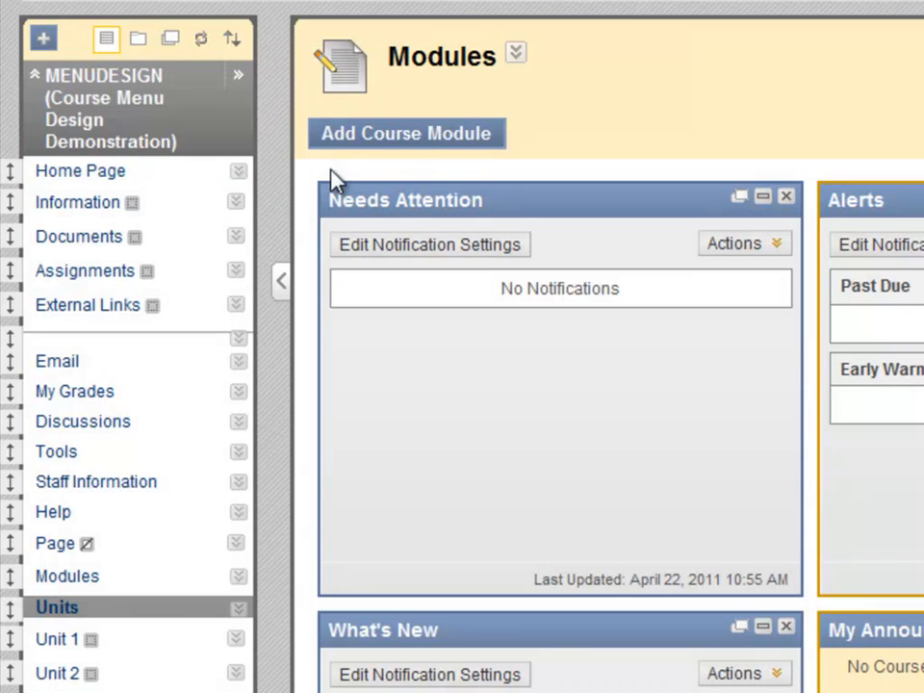
scroll(down, 3)
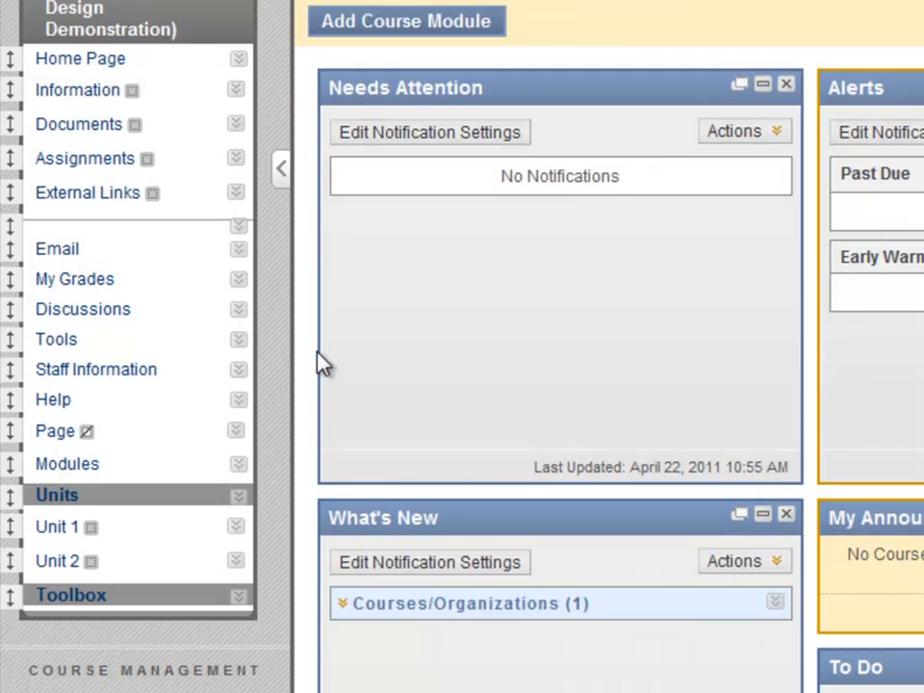
mouse_move(22, 589)
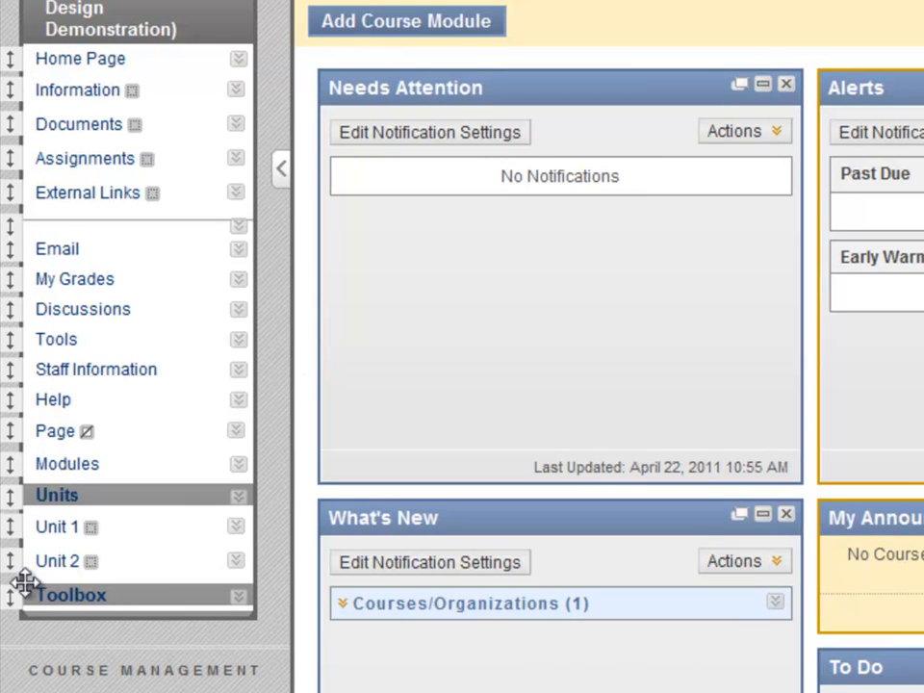
mouse_move(10, 593)
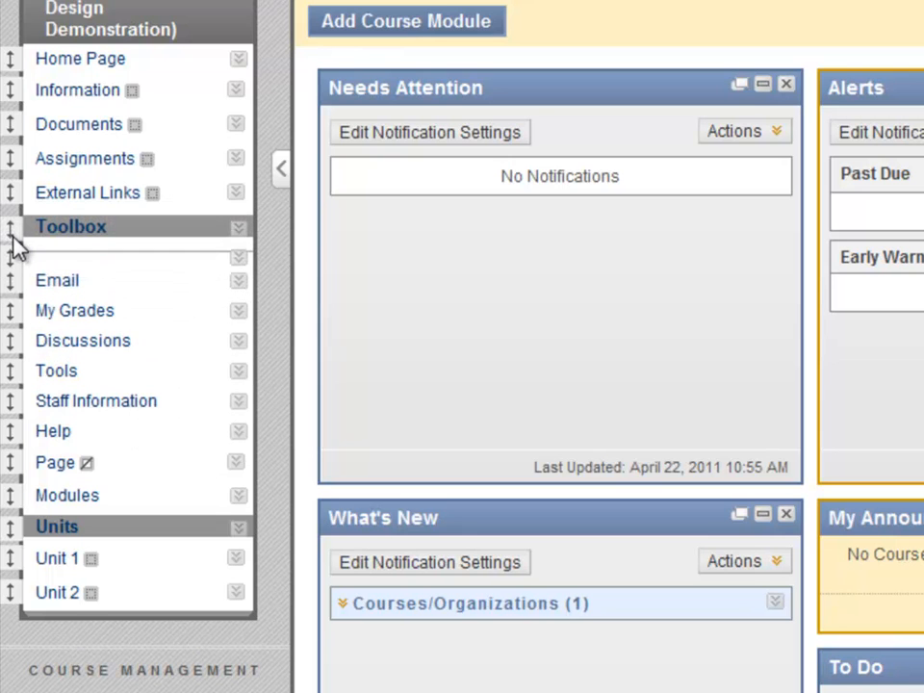
mouse_move(300, 270)
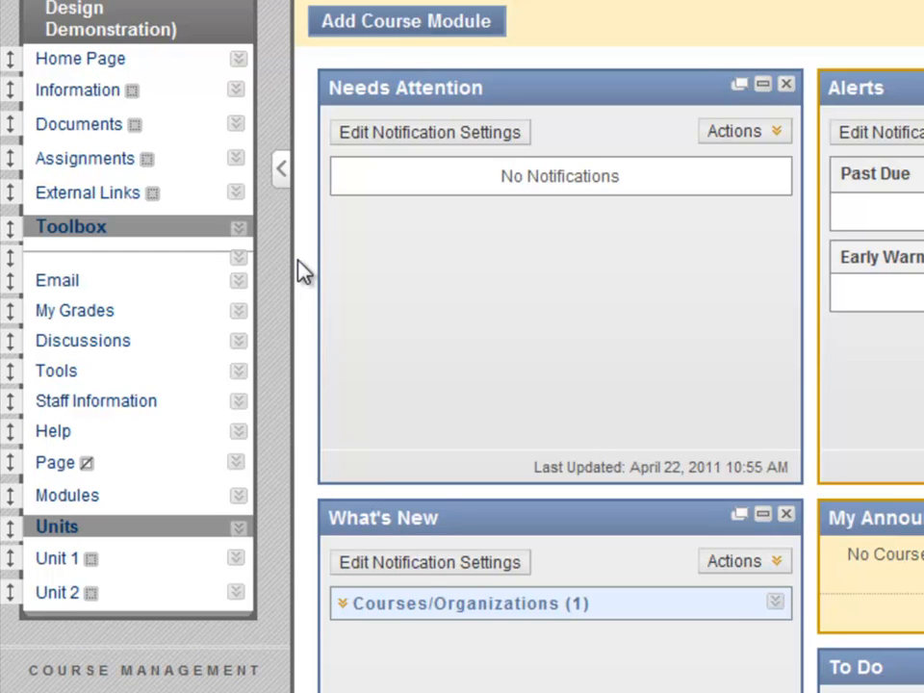
mouse_move(258, 273)
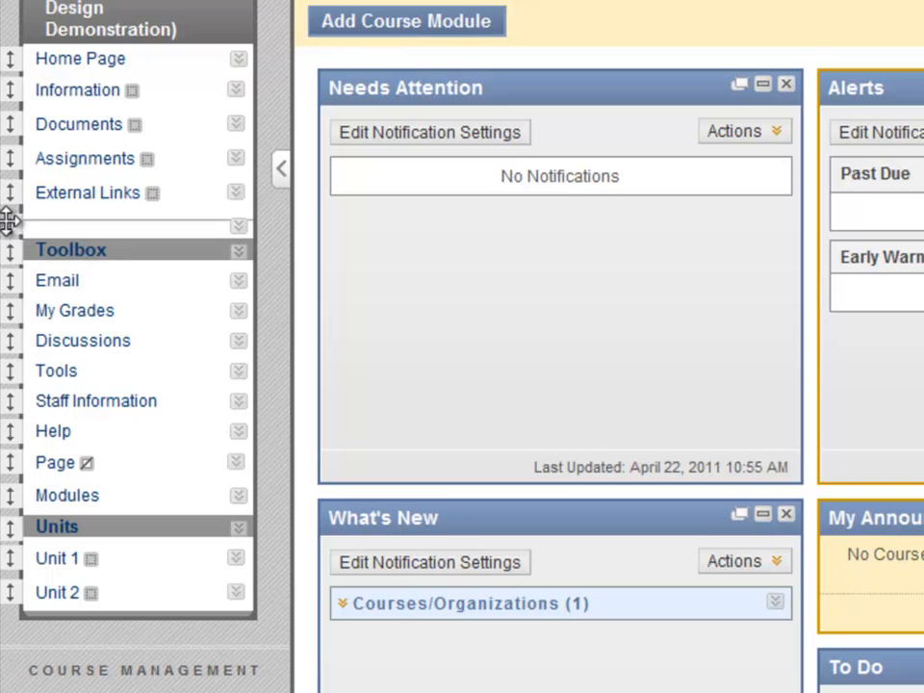
mouse_move(304, 342)
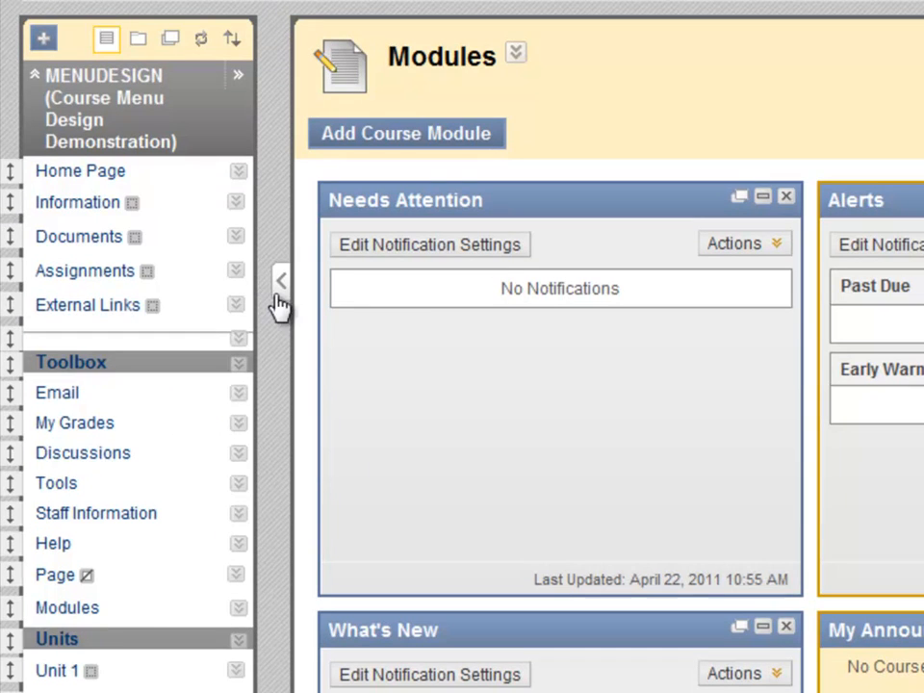
Add a second divider between Modules and the Units subheader.
click(45, 35)
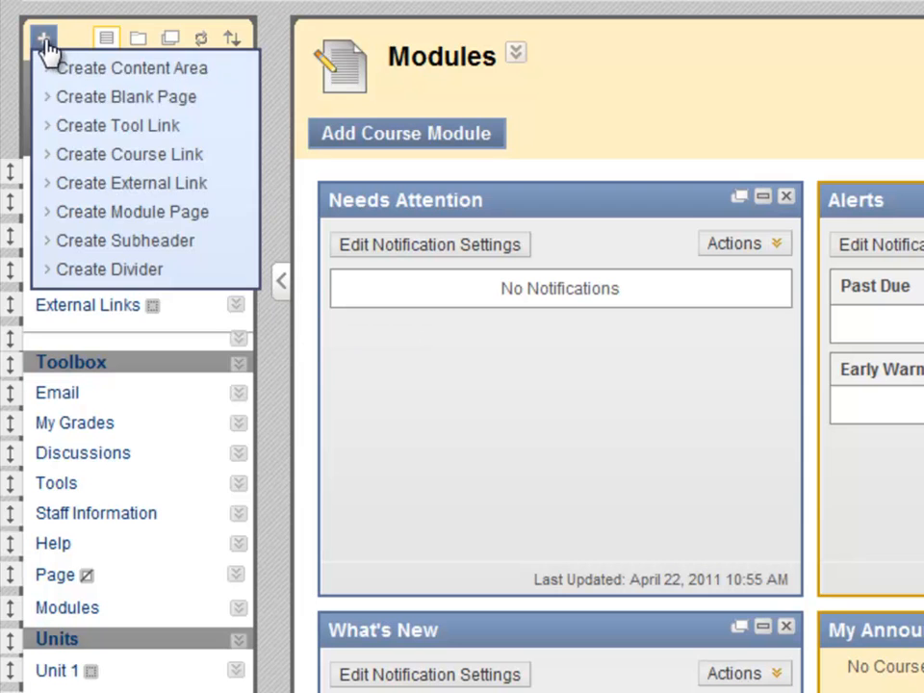
click(42, 35)
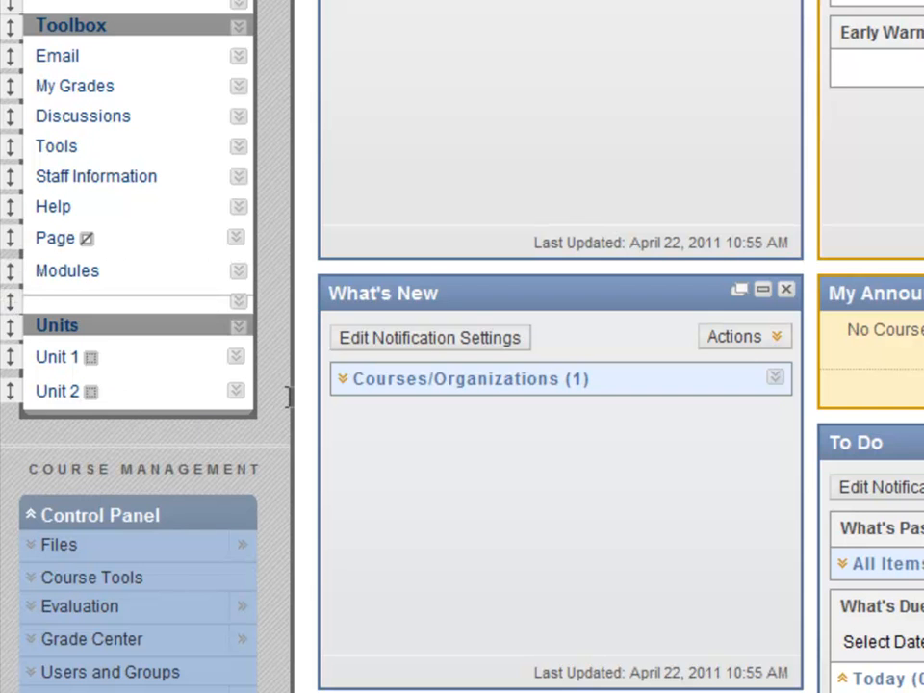
mouse_move(299, 383)
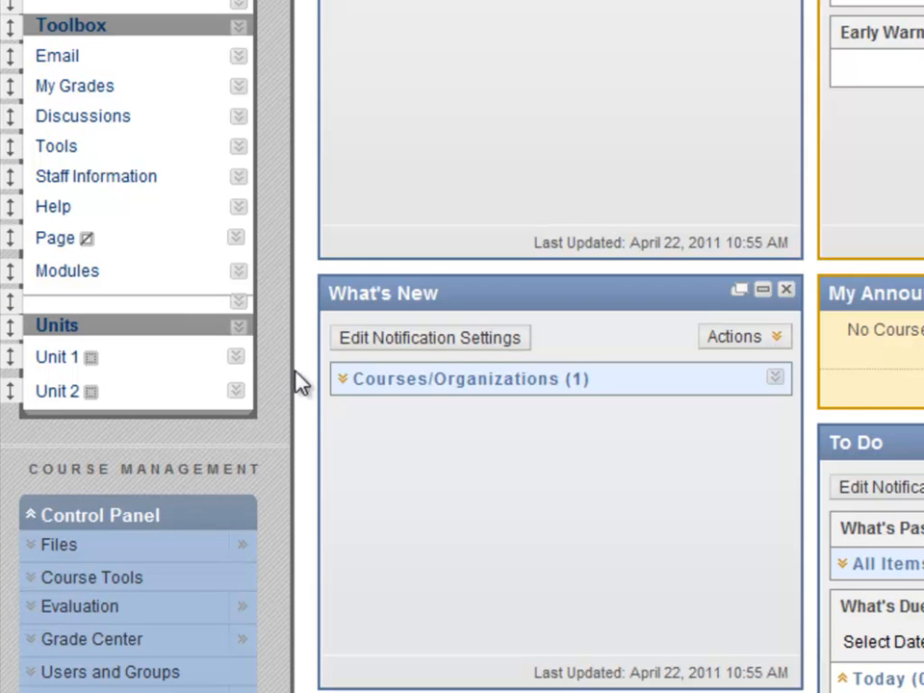
mouse_move(285, 362)
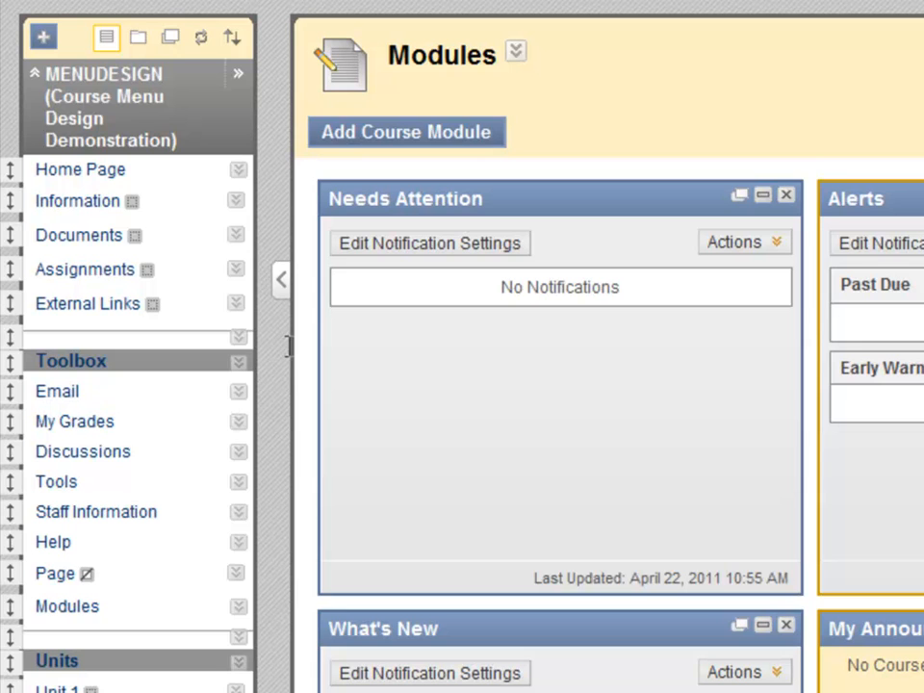
mouse_move(279, 342)
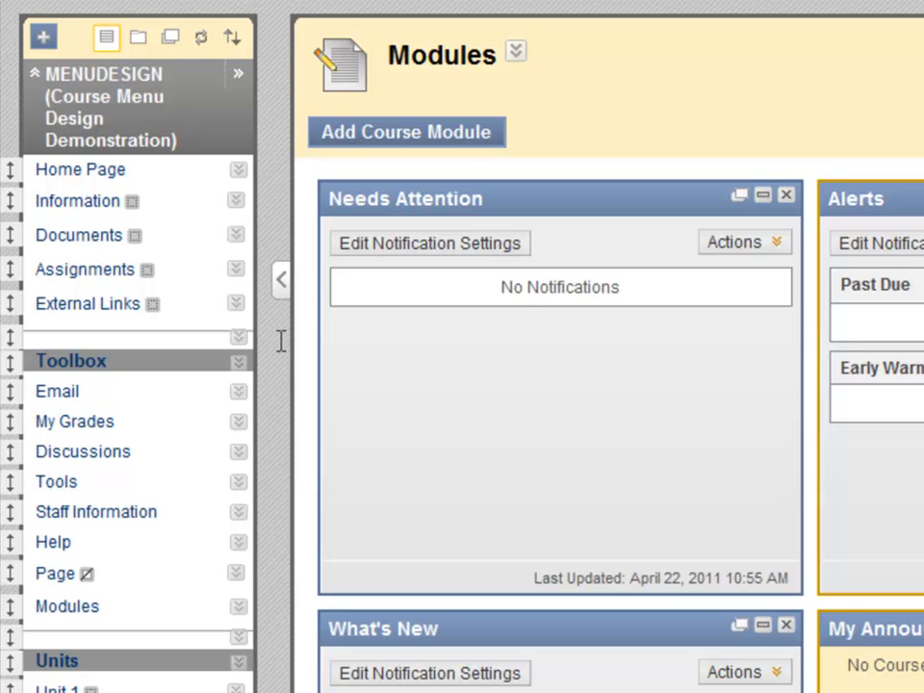
mouse_move(237, 304)
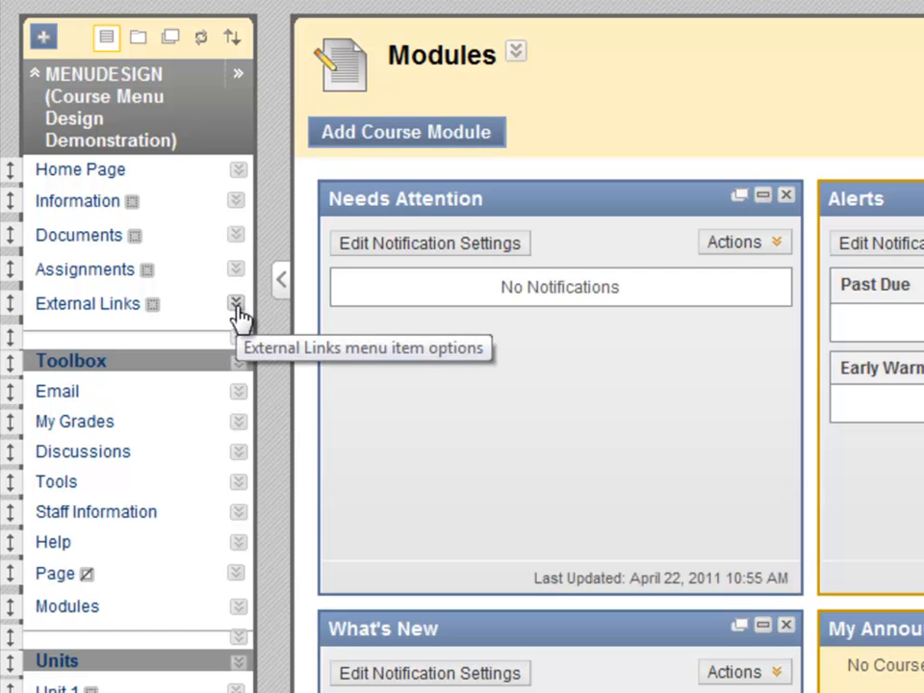
Rename the External Links menu item to Web Links and save it.
click(235, 304)
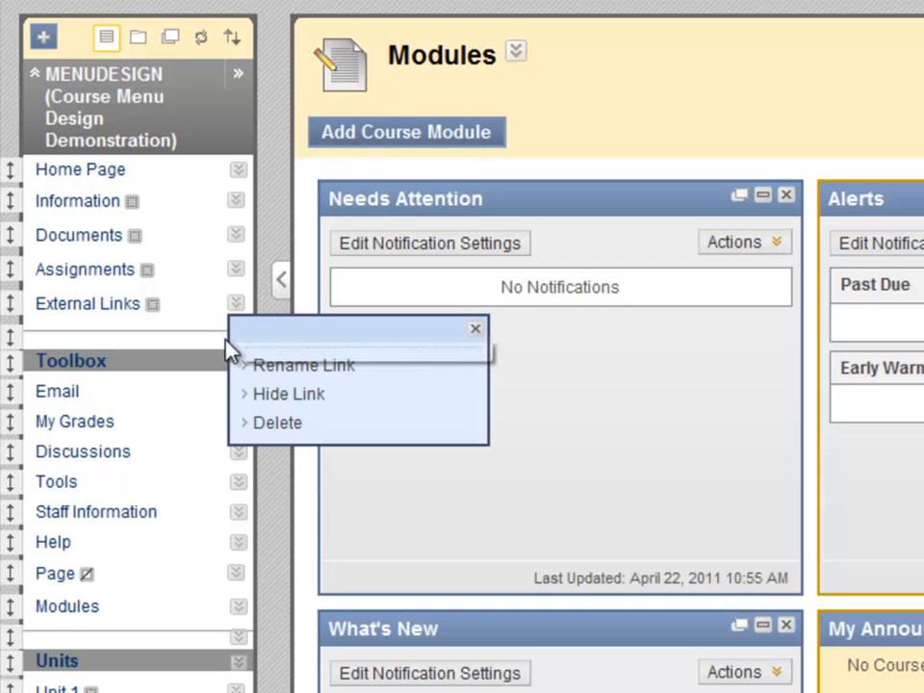
mouse_move(240, 343)
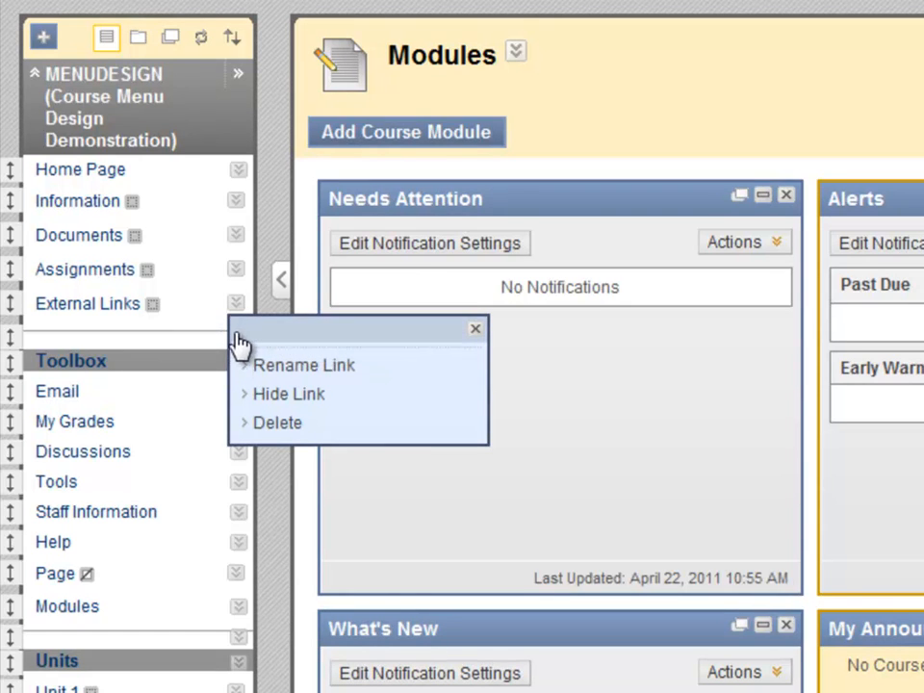
mouse_move(241, 369)
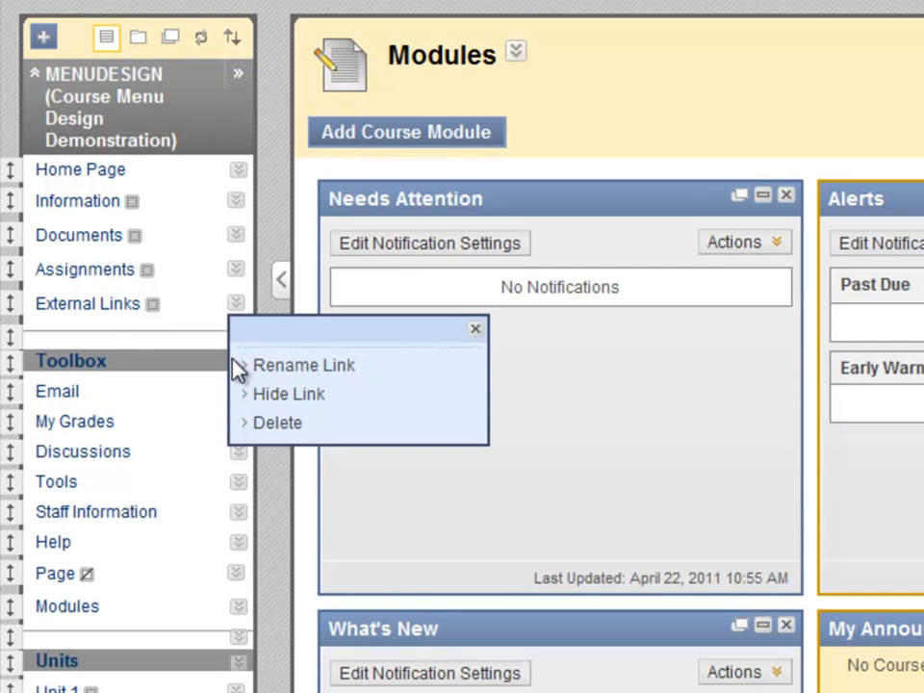
mouse_move(293, 433)
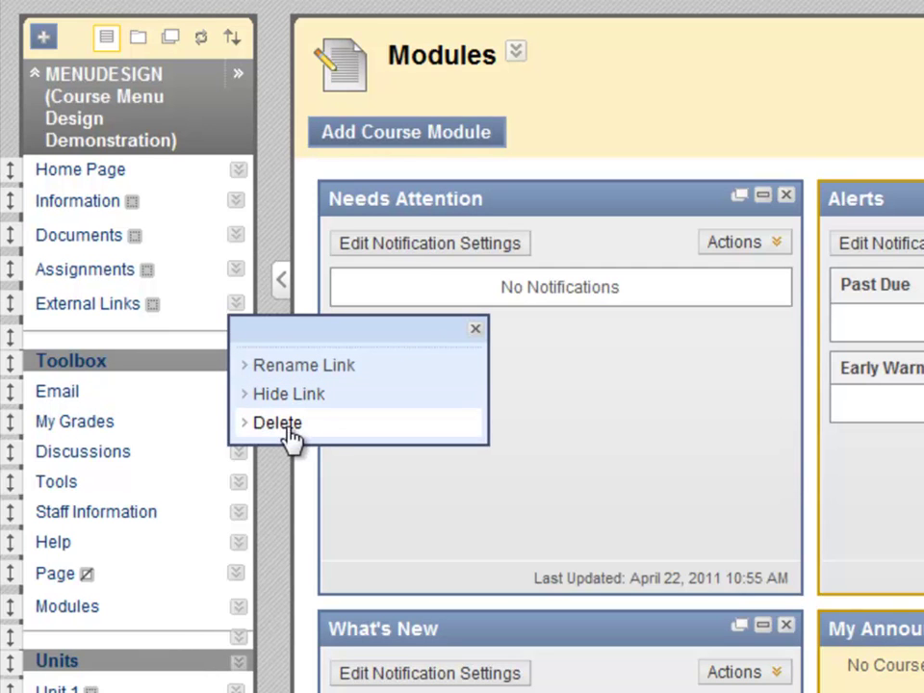
mouse_move(304, 427)
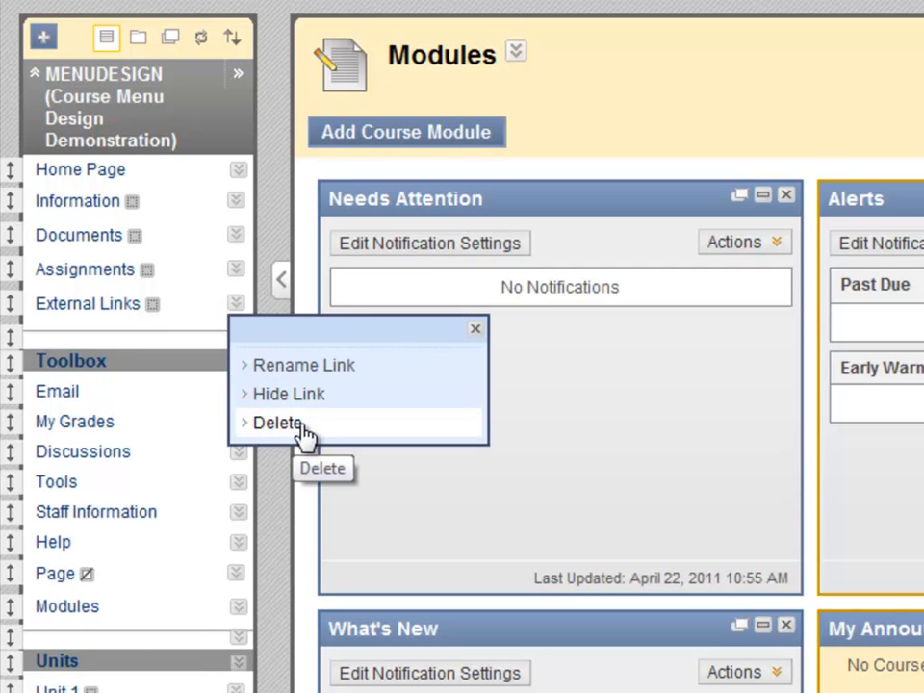
mouse_move(319, 381)
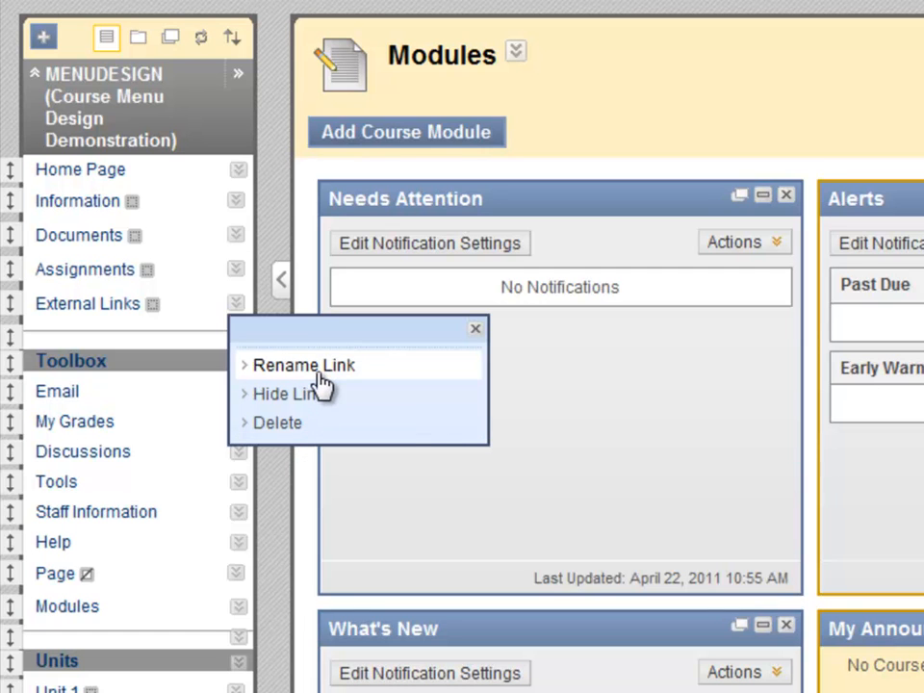
mouse_move(318, 378)
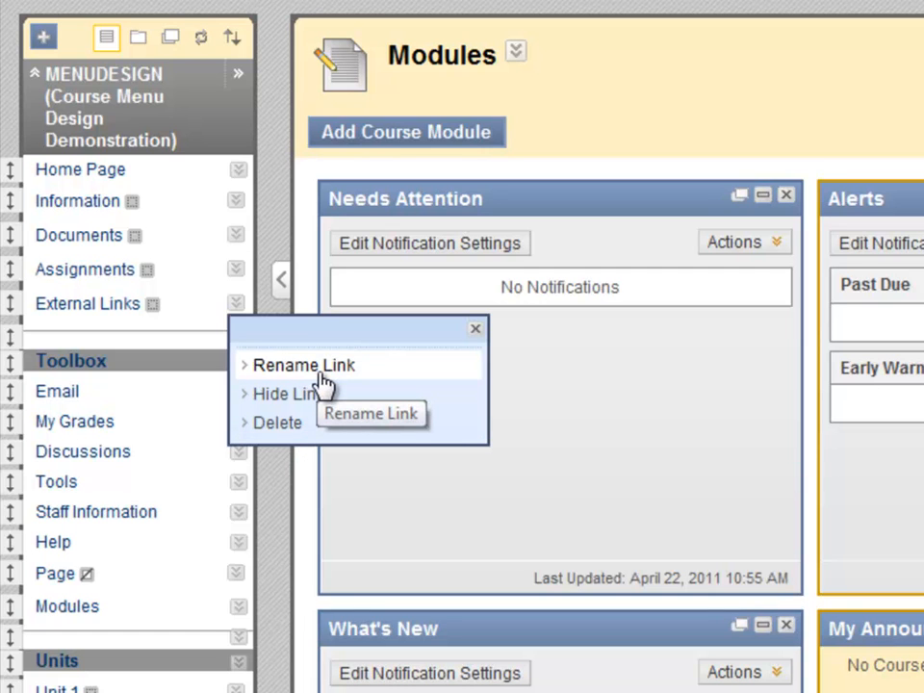
click(305, 366)
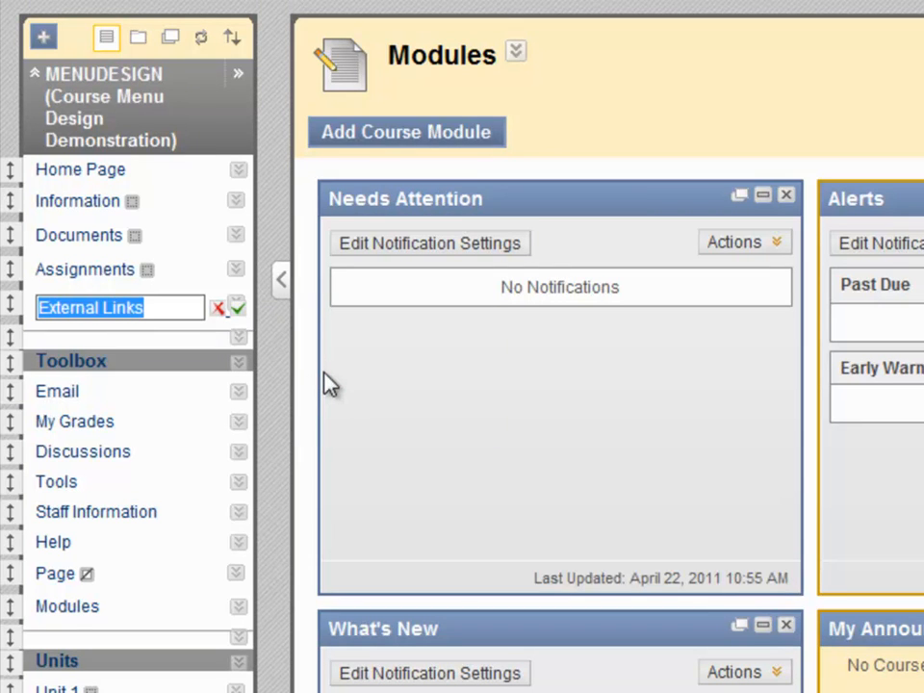
text(Web Link)
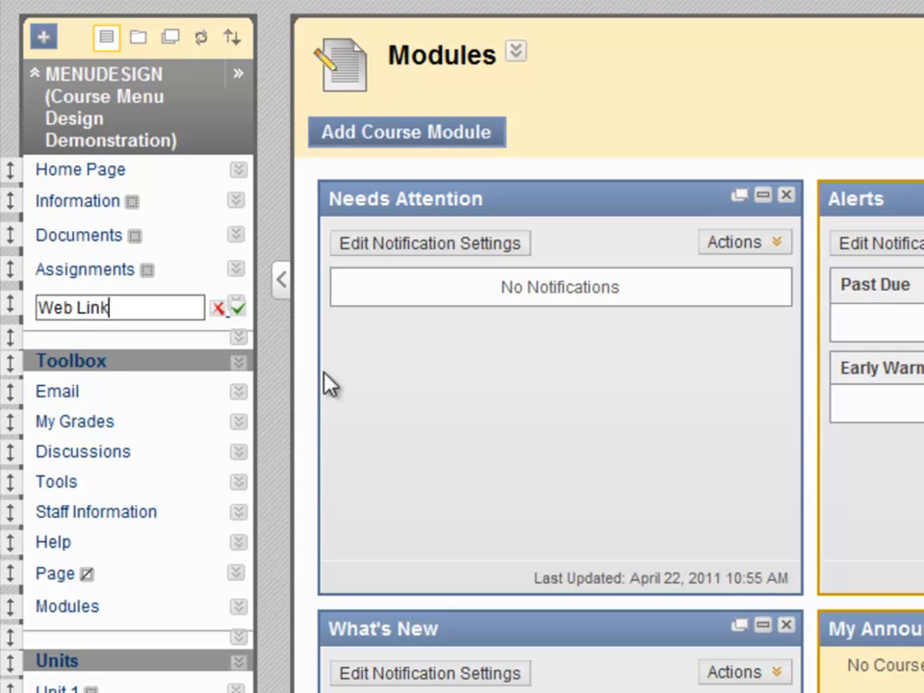
click(235, 308)
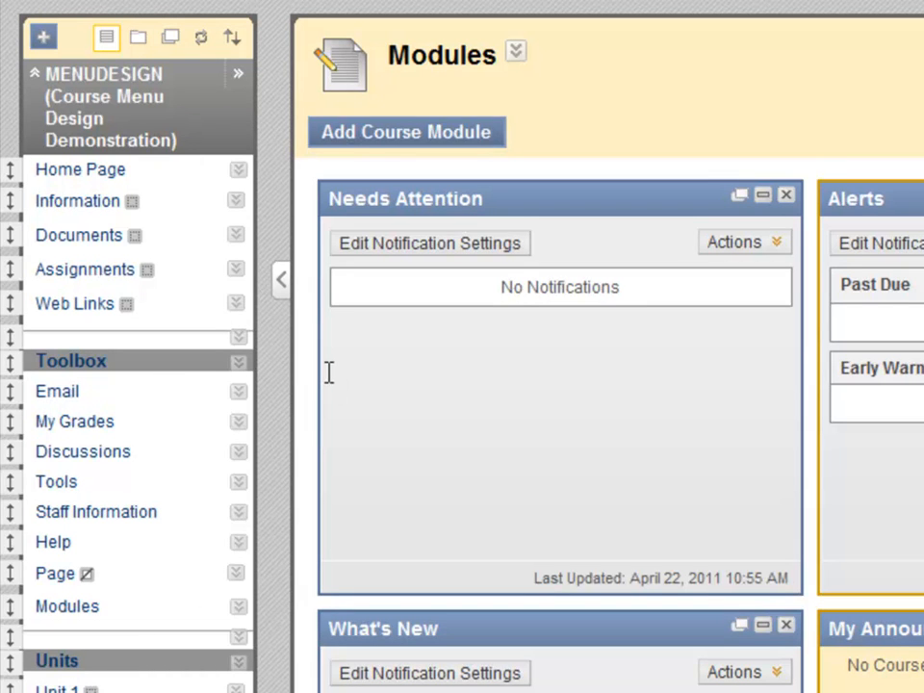
Hide the Email item under Toolbox from students.
click(237, 393)
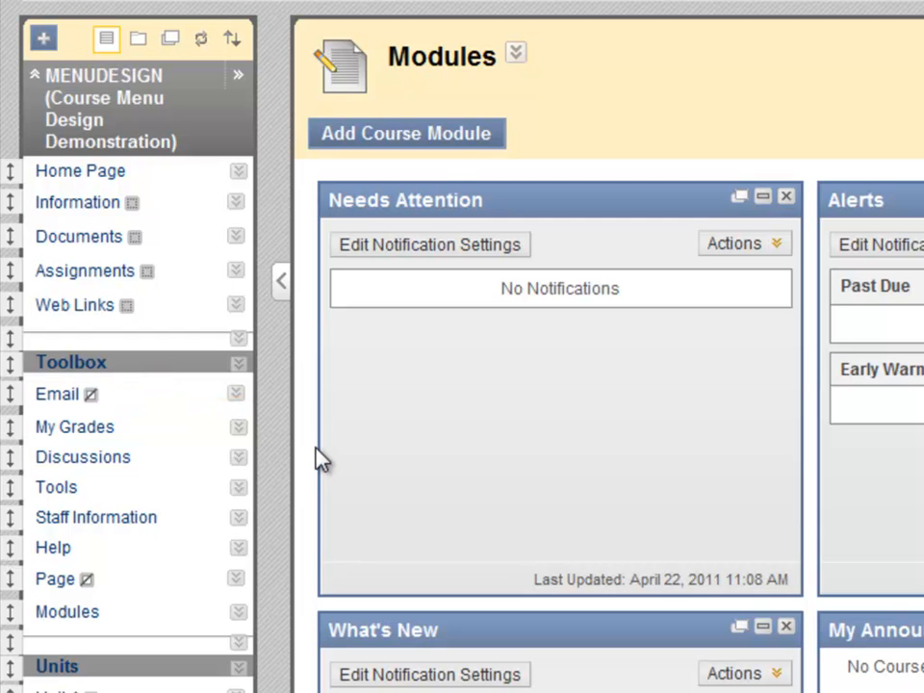
mouse_move(235, 586)
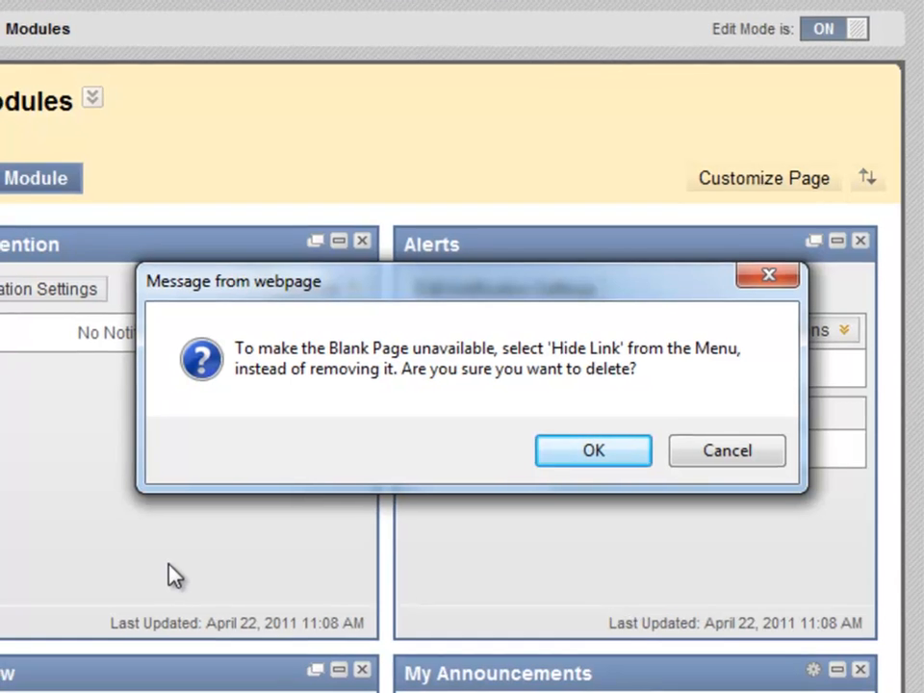
Confirm deleting the blank Page item from the course menu.
click(593, 450)
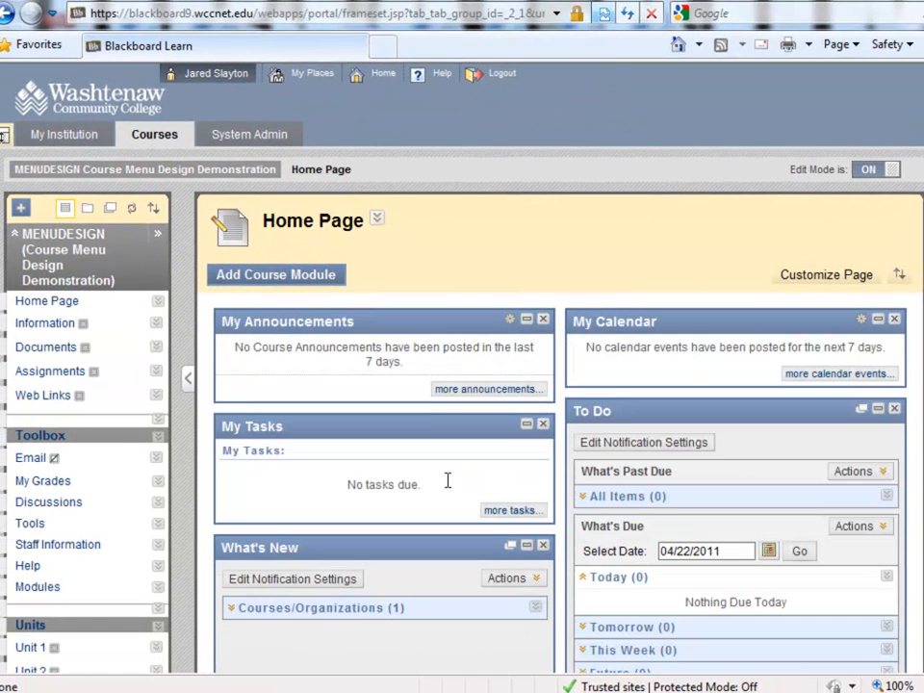